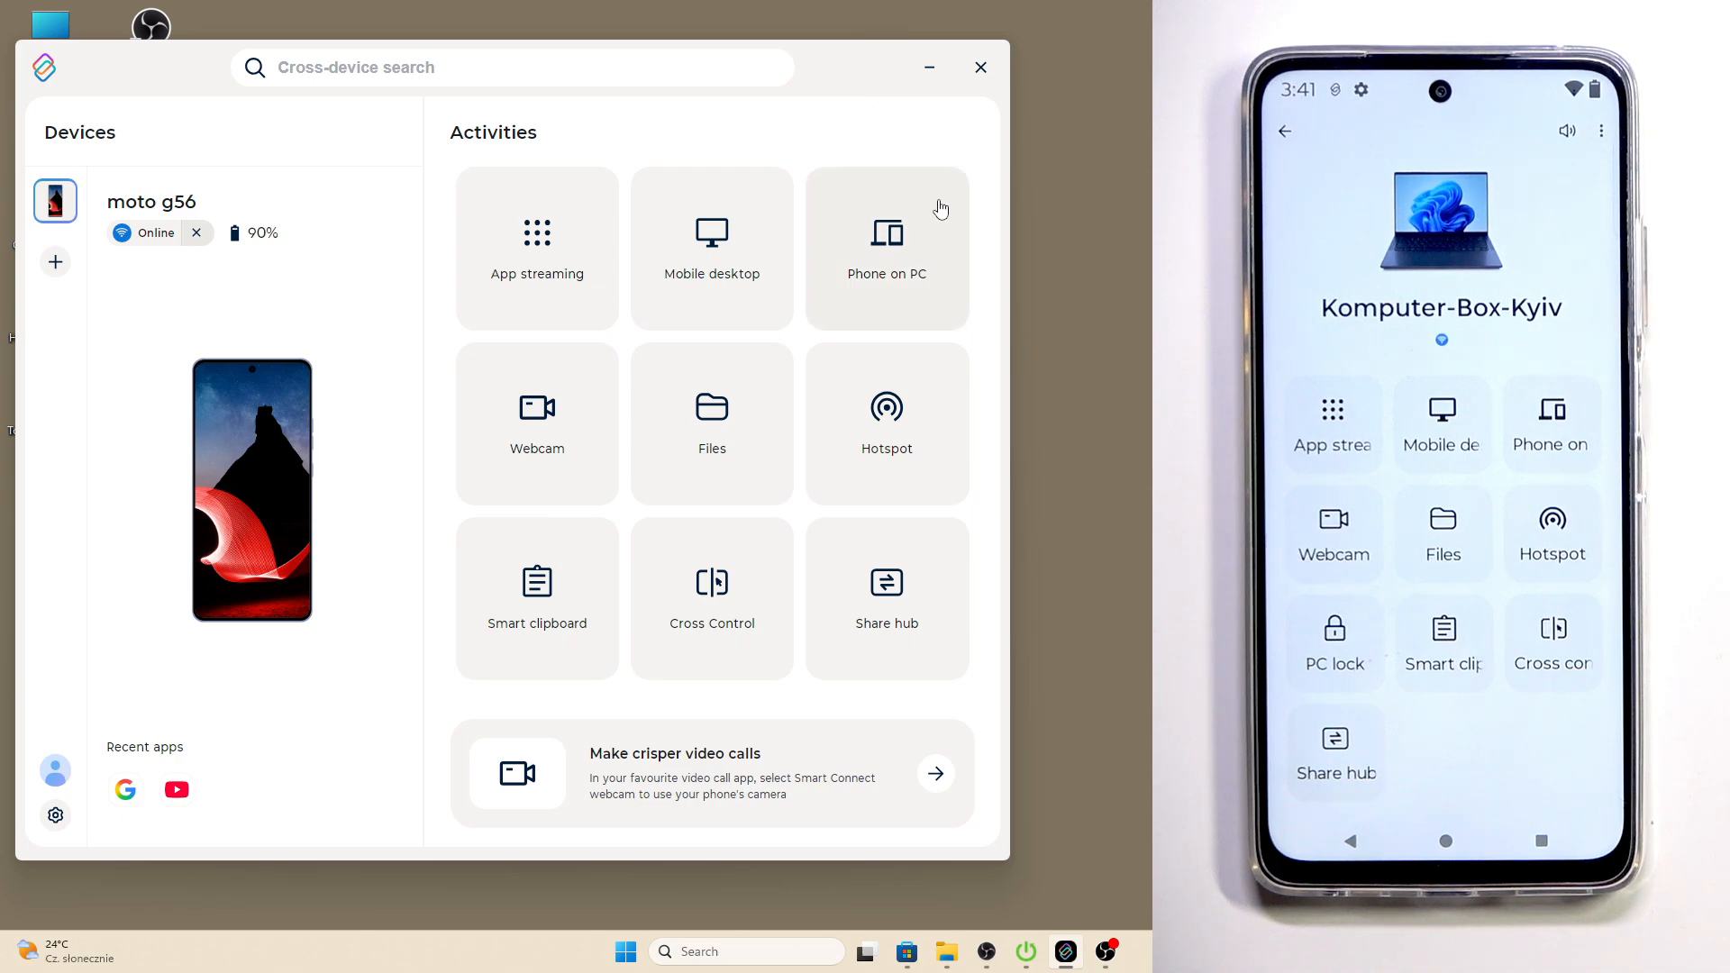
# Choose Phone on PC, select the Mirror phone card and read the phone modes info screen.
pyautogui.click(886, 247)
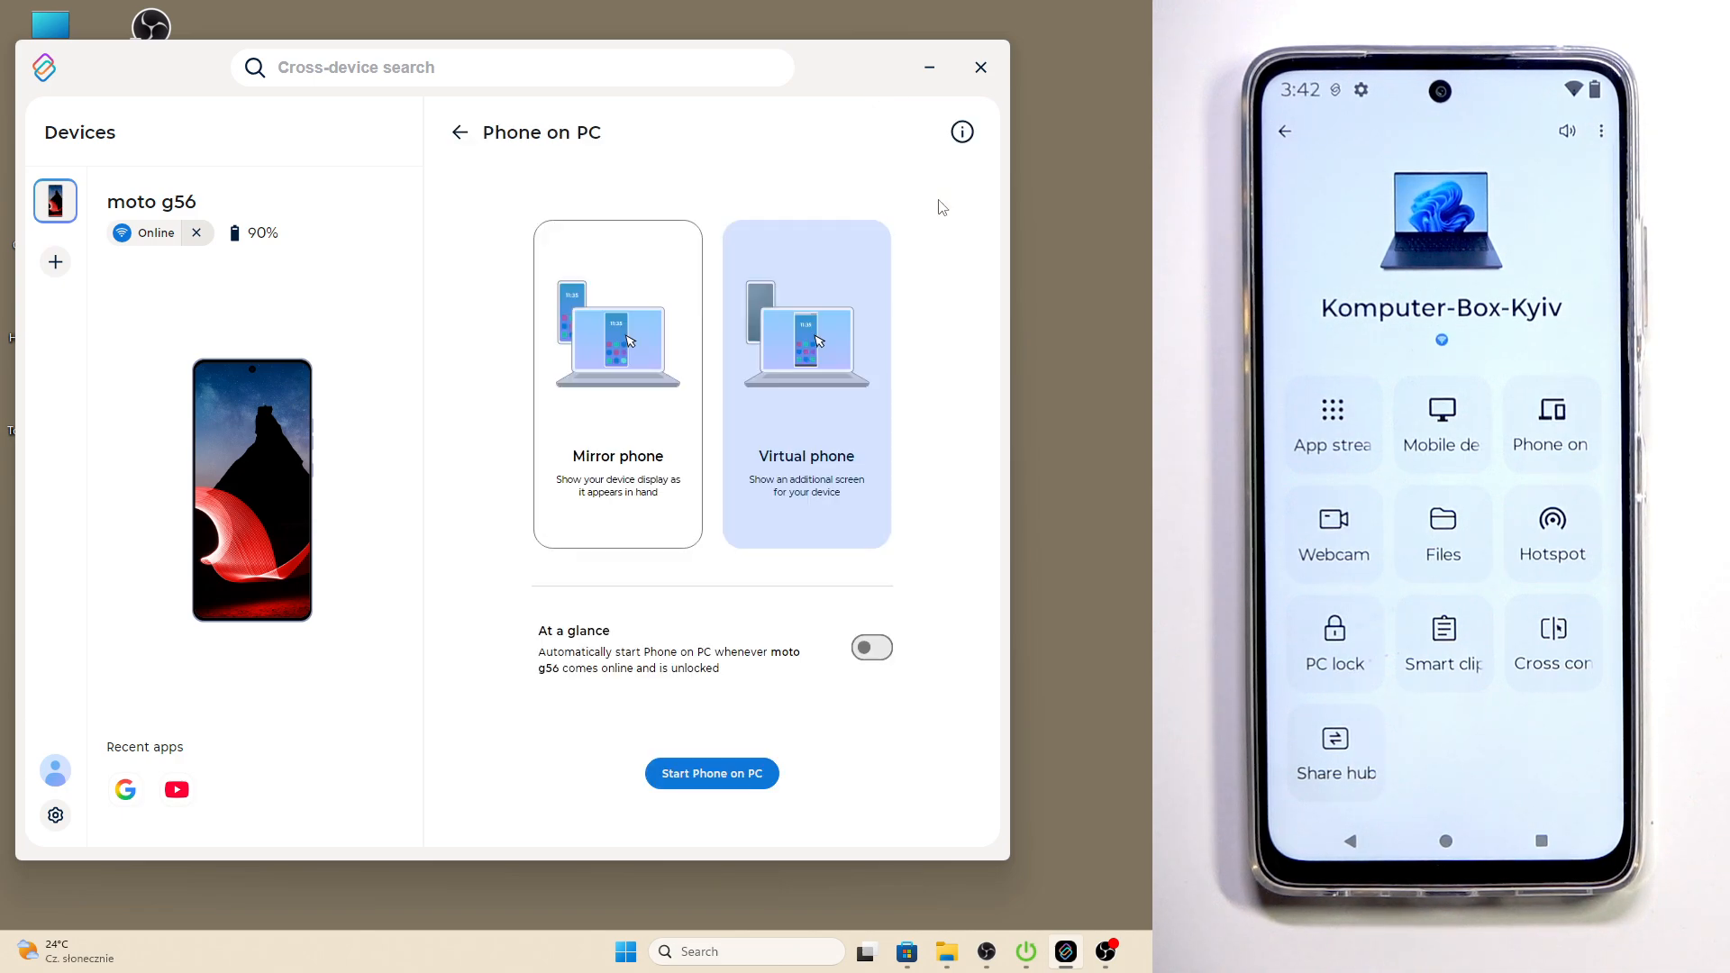
pyautogui.click(618, 380)
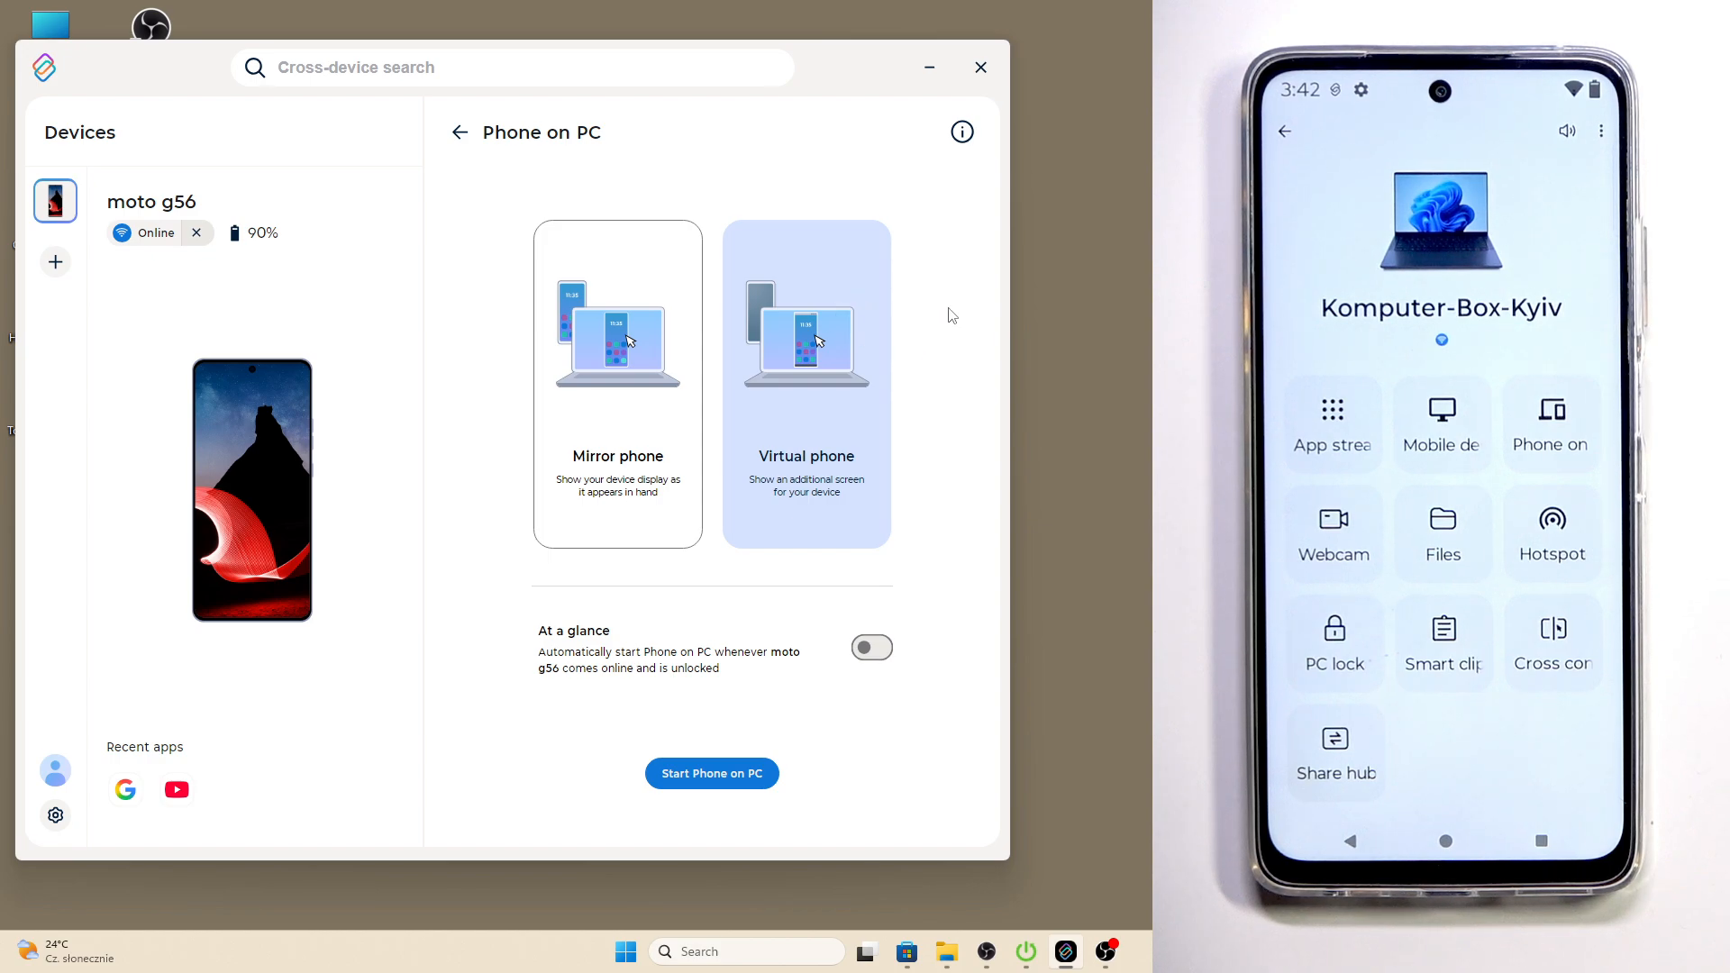
pyautogui.click(616, 382)
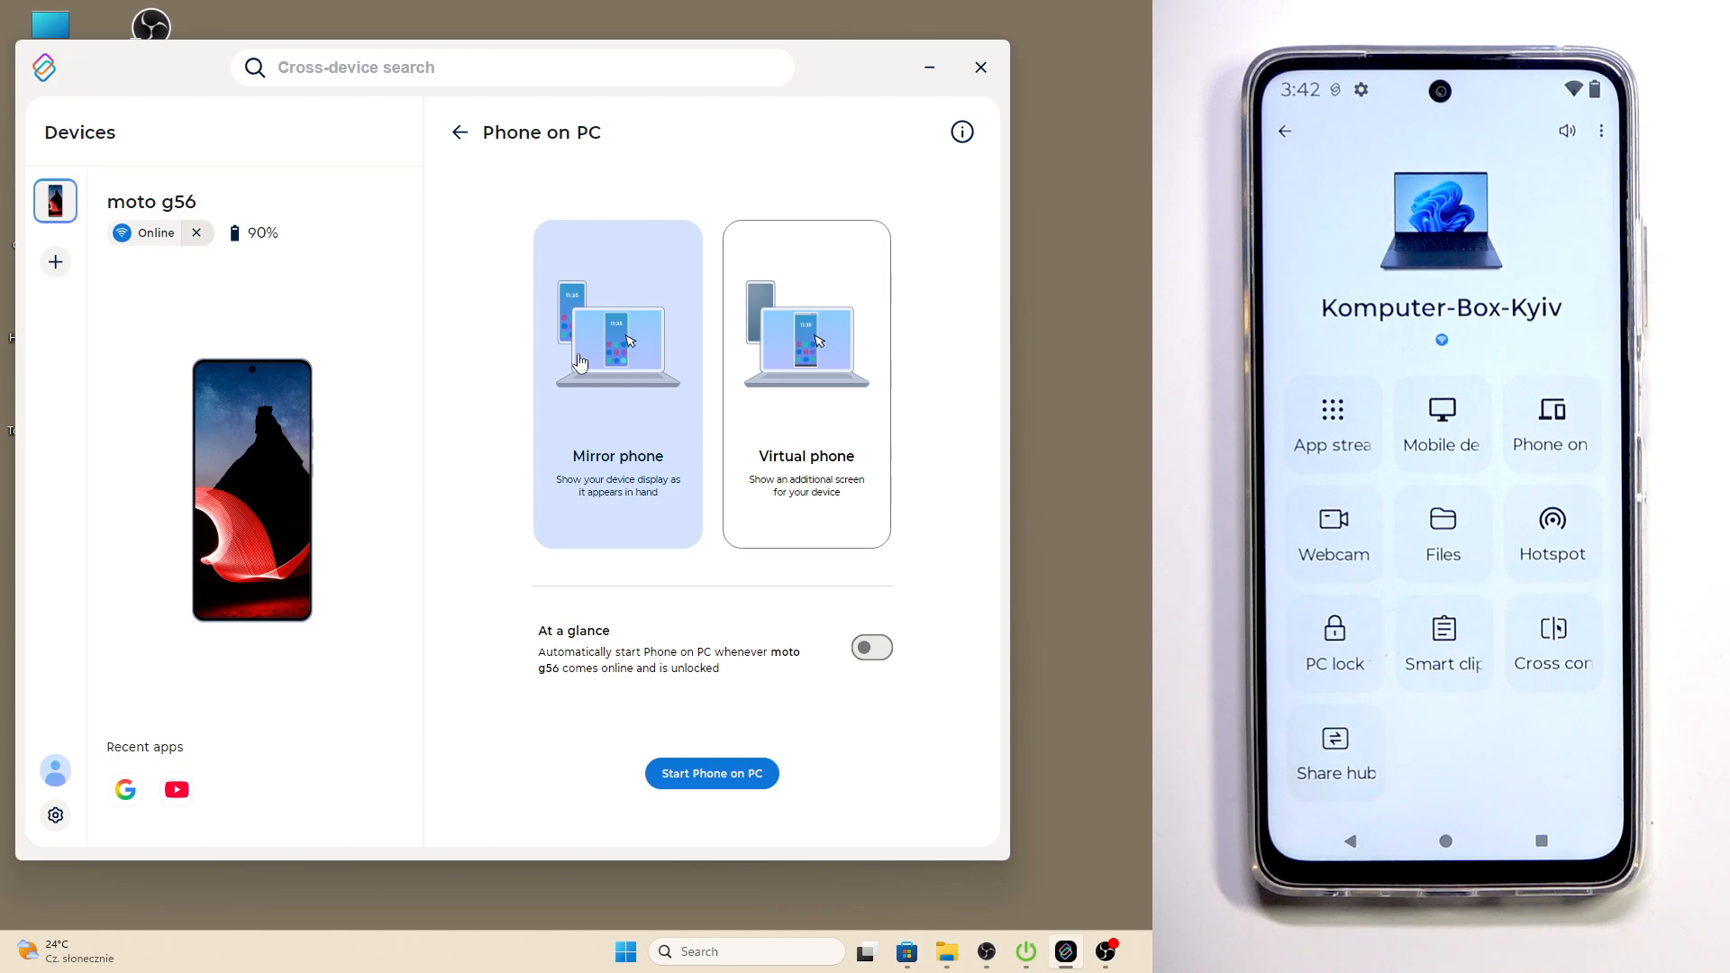
pyautogui.moveTo(770, 417)
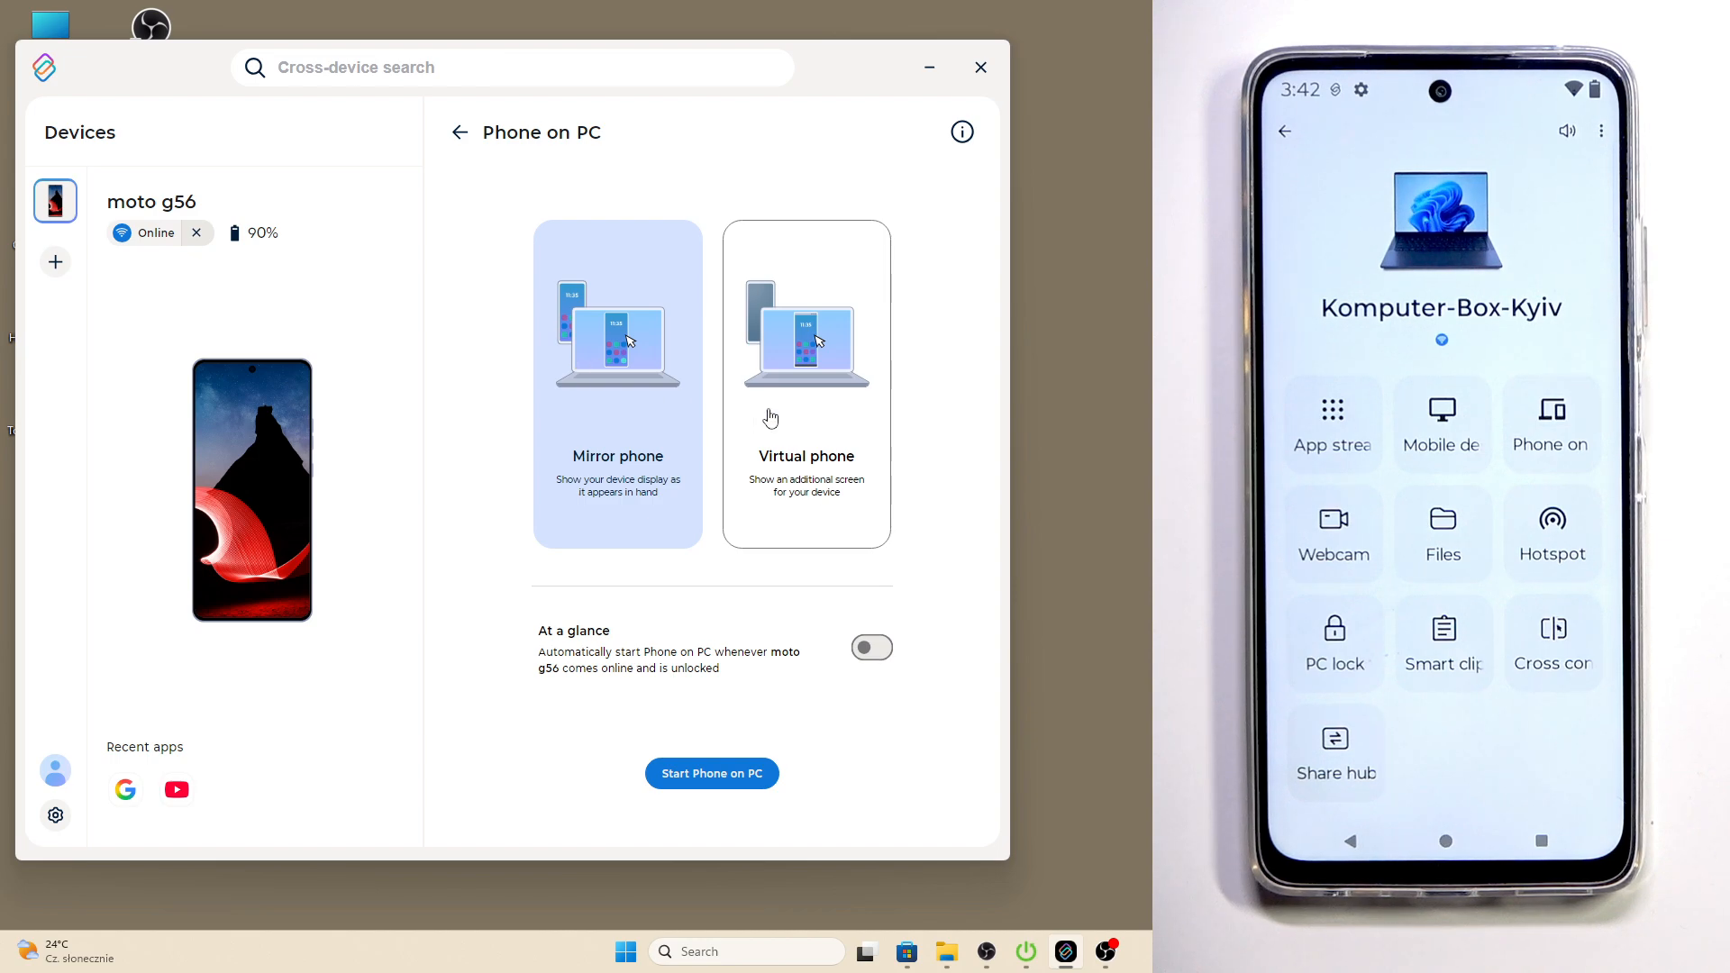
pyautogui.click(807, 381)
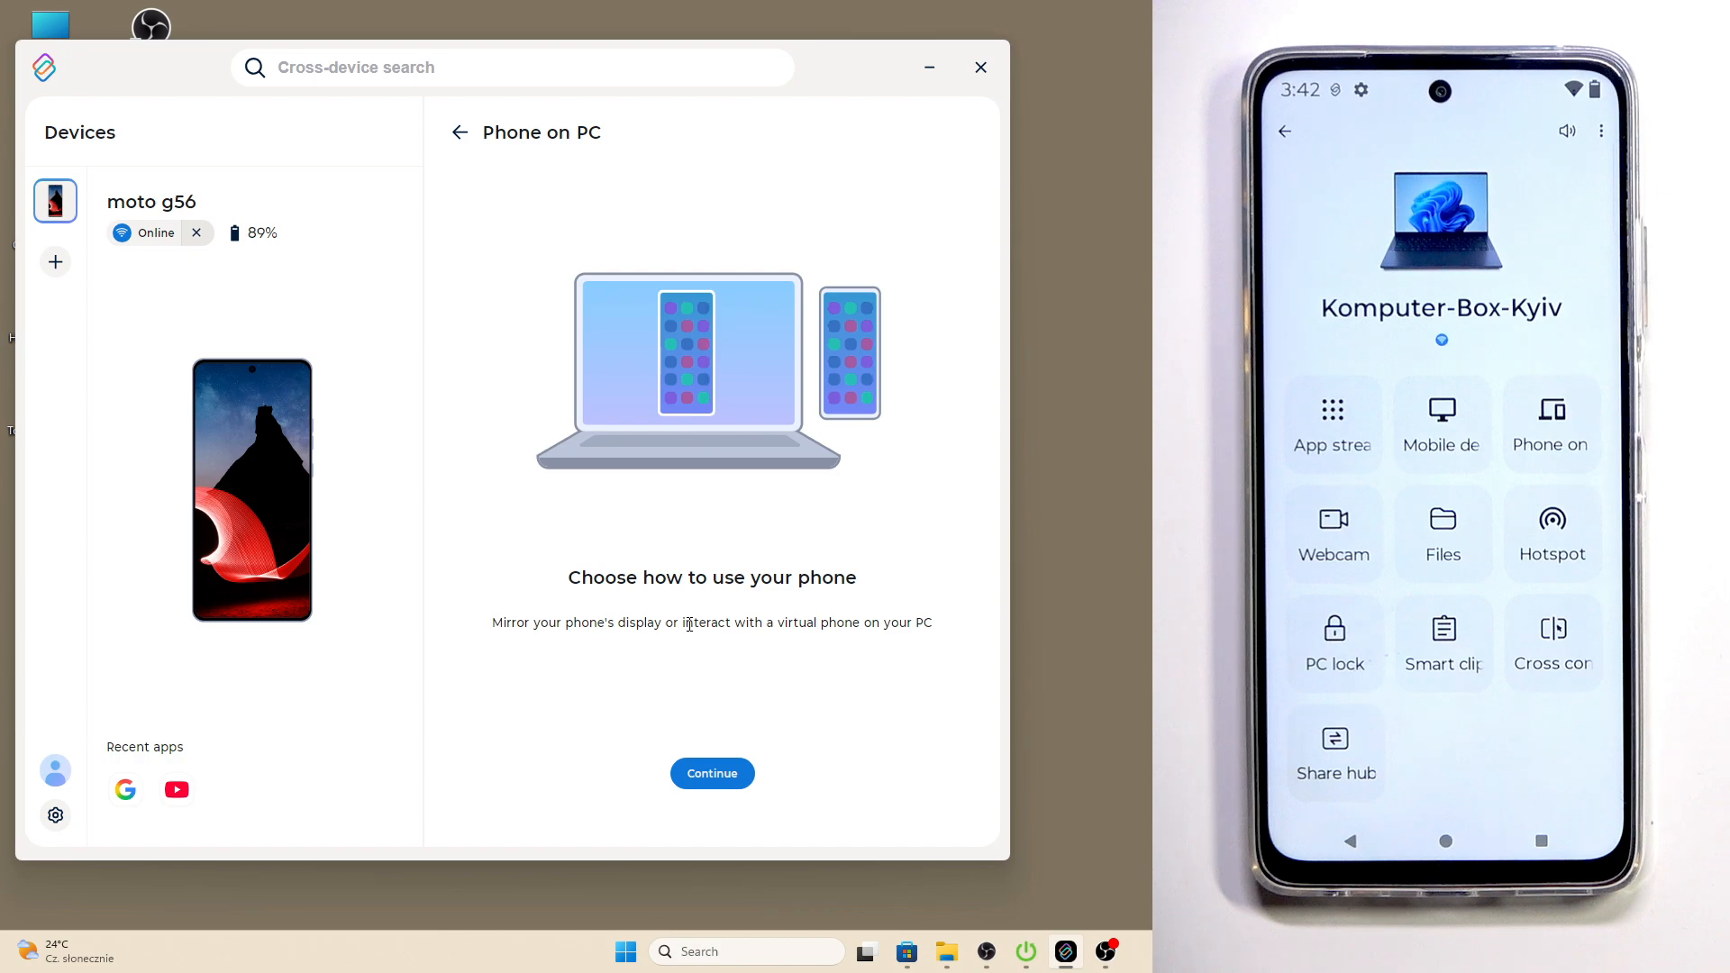
pyautogui.click(711, 773)
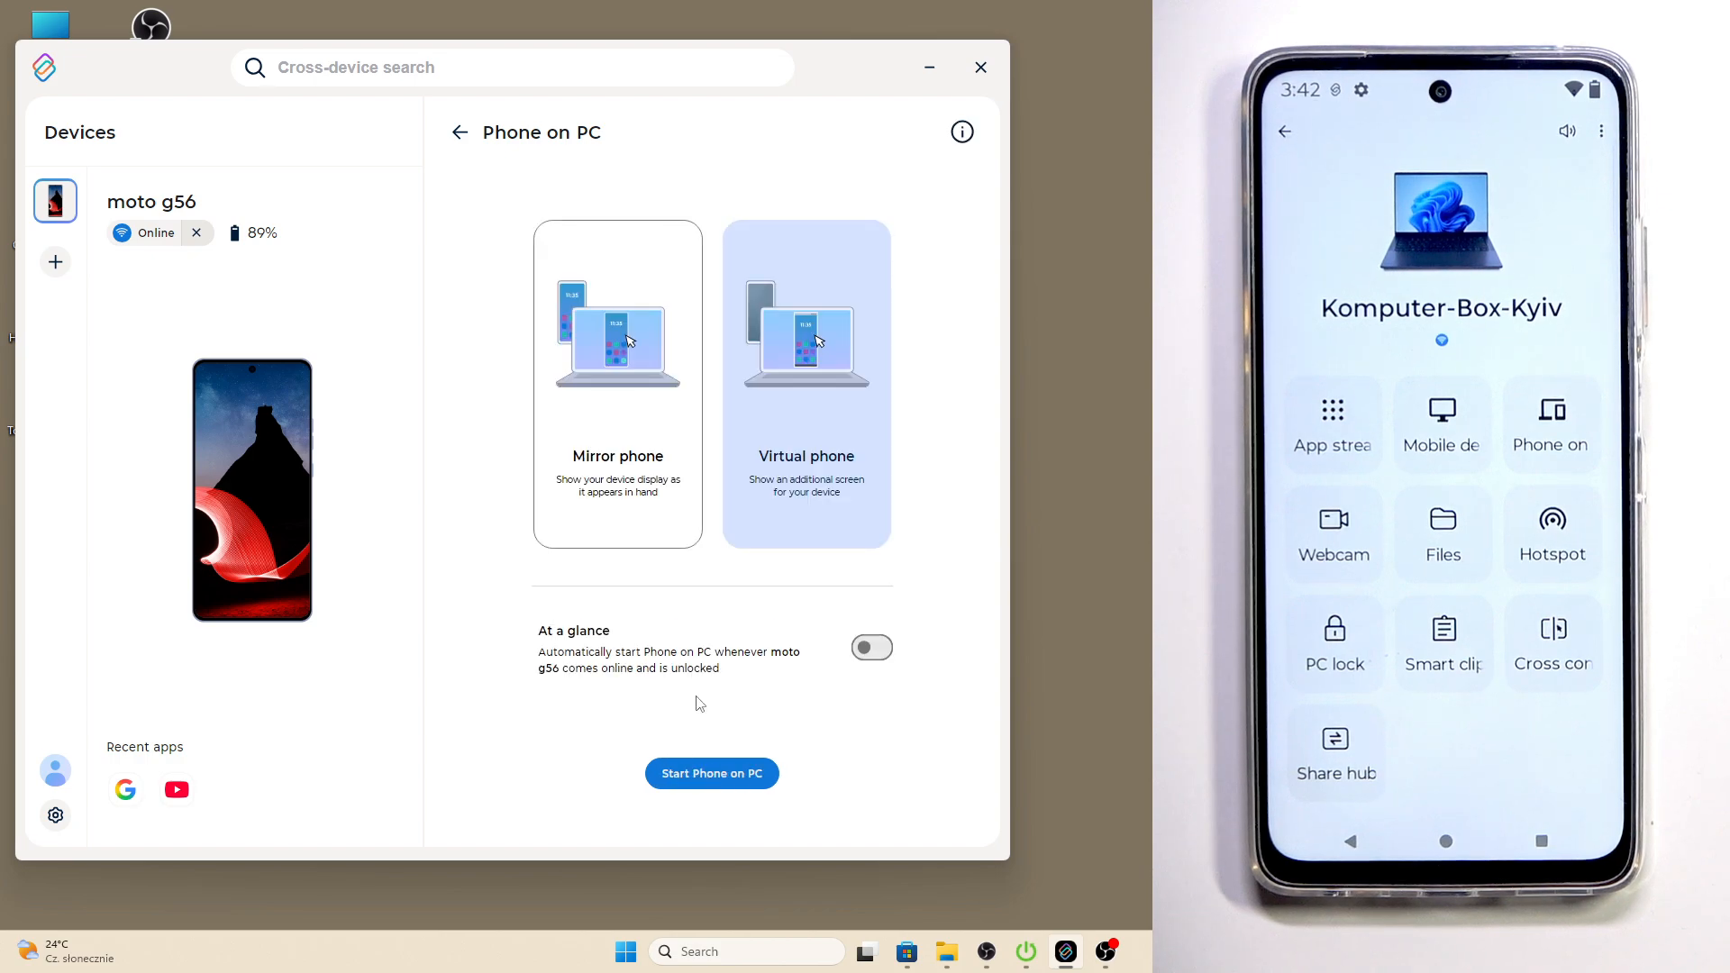
# Reselect Mirror phone and start mirroring the moto g56 on the PC.
pyautogui.click(617, 382)
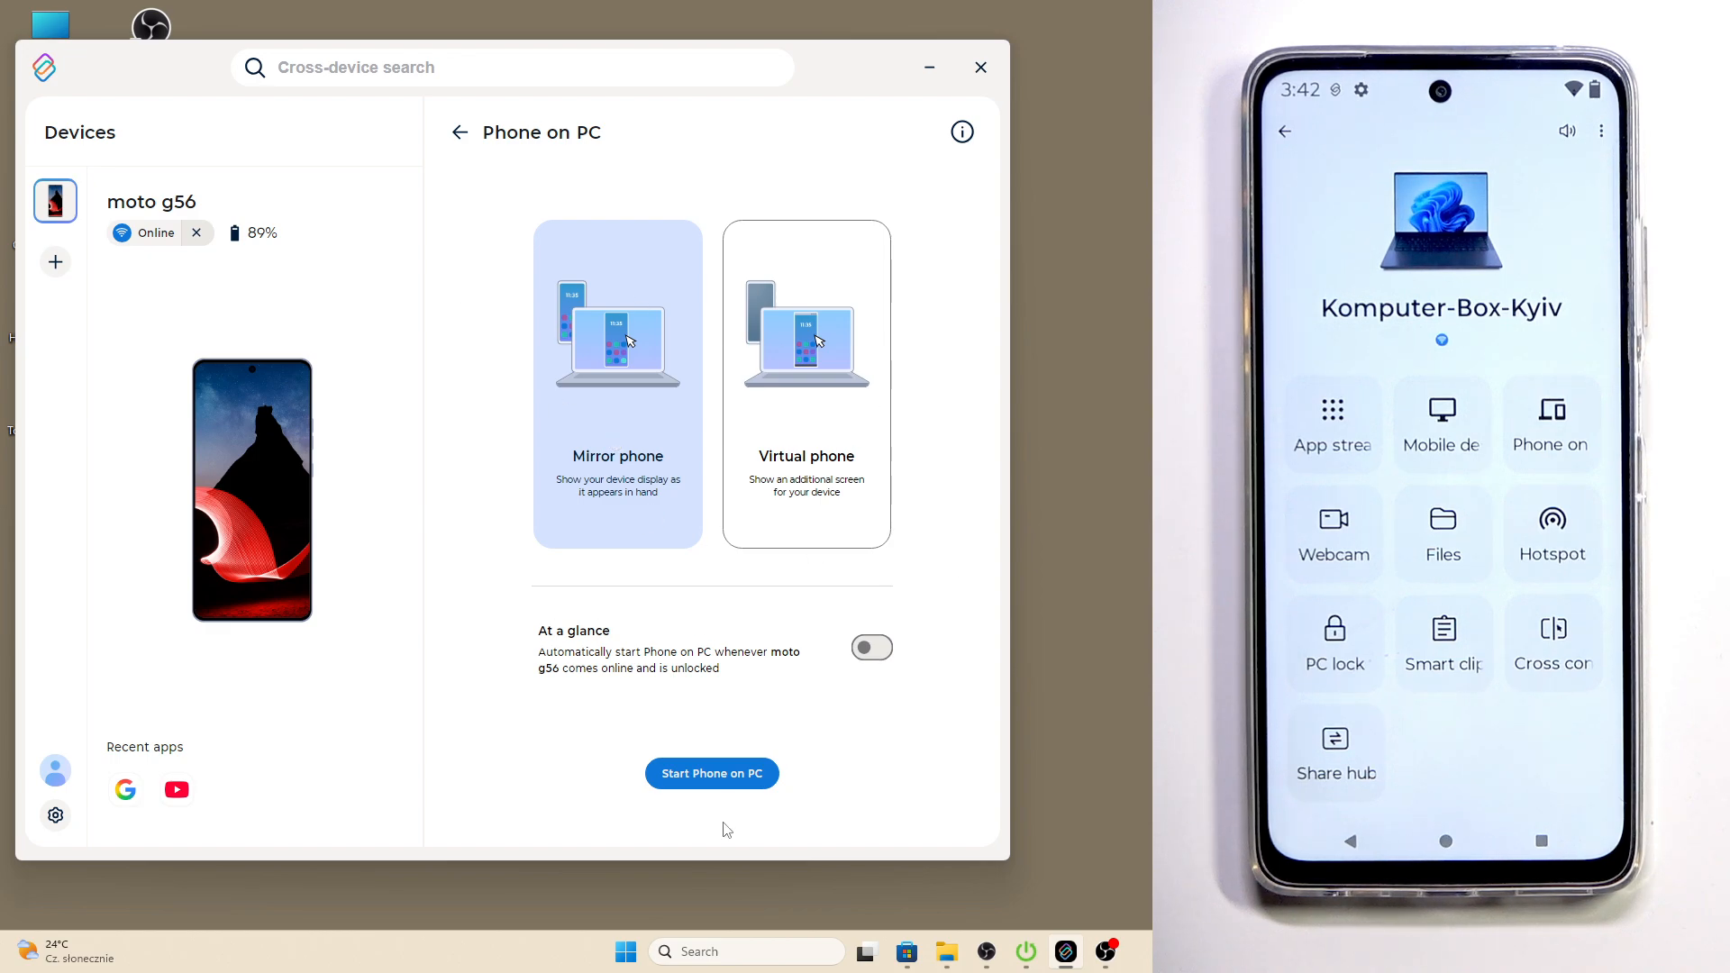
pyautogui.click(711, 773)
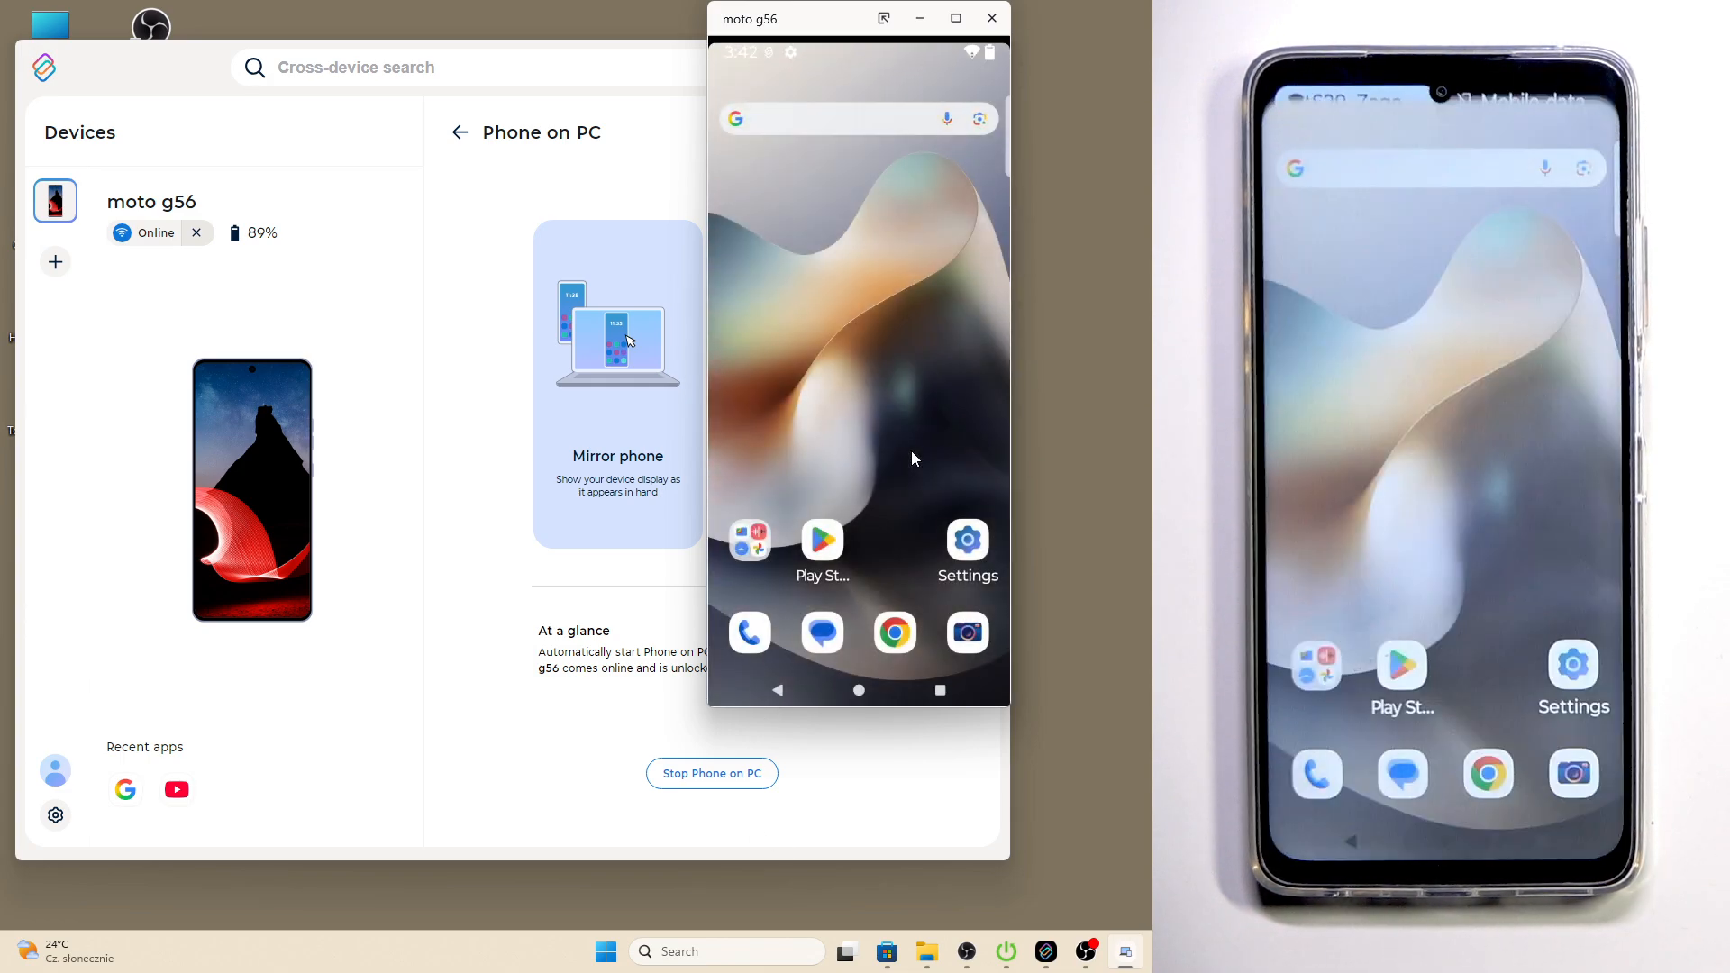
# Browse the moto g56's Settings inside the mirror window.
pyautogui.hscroll(-3)
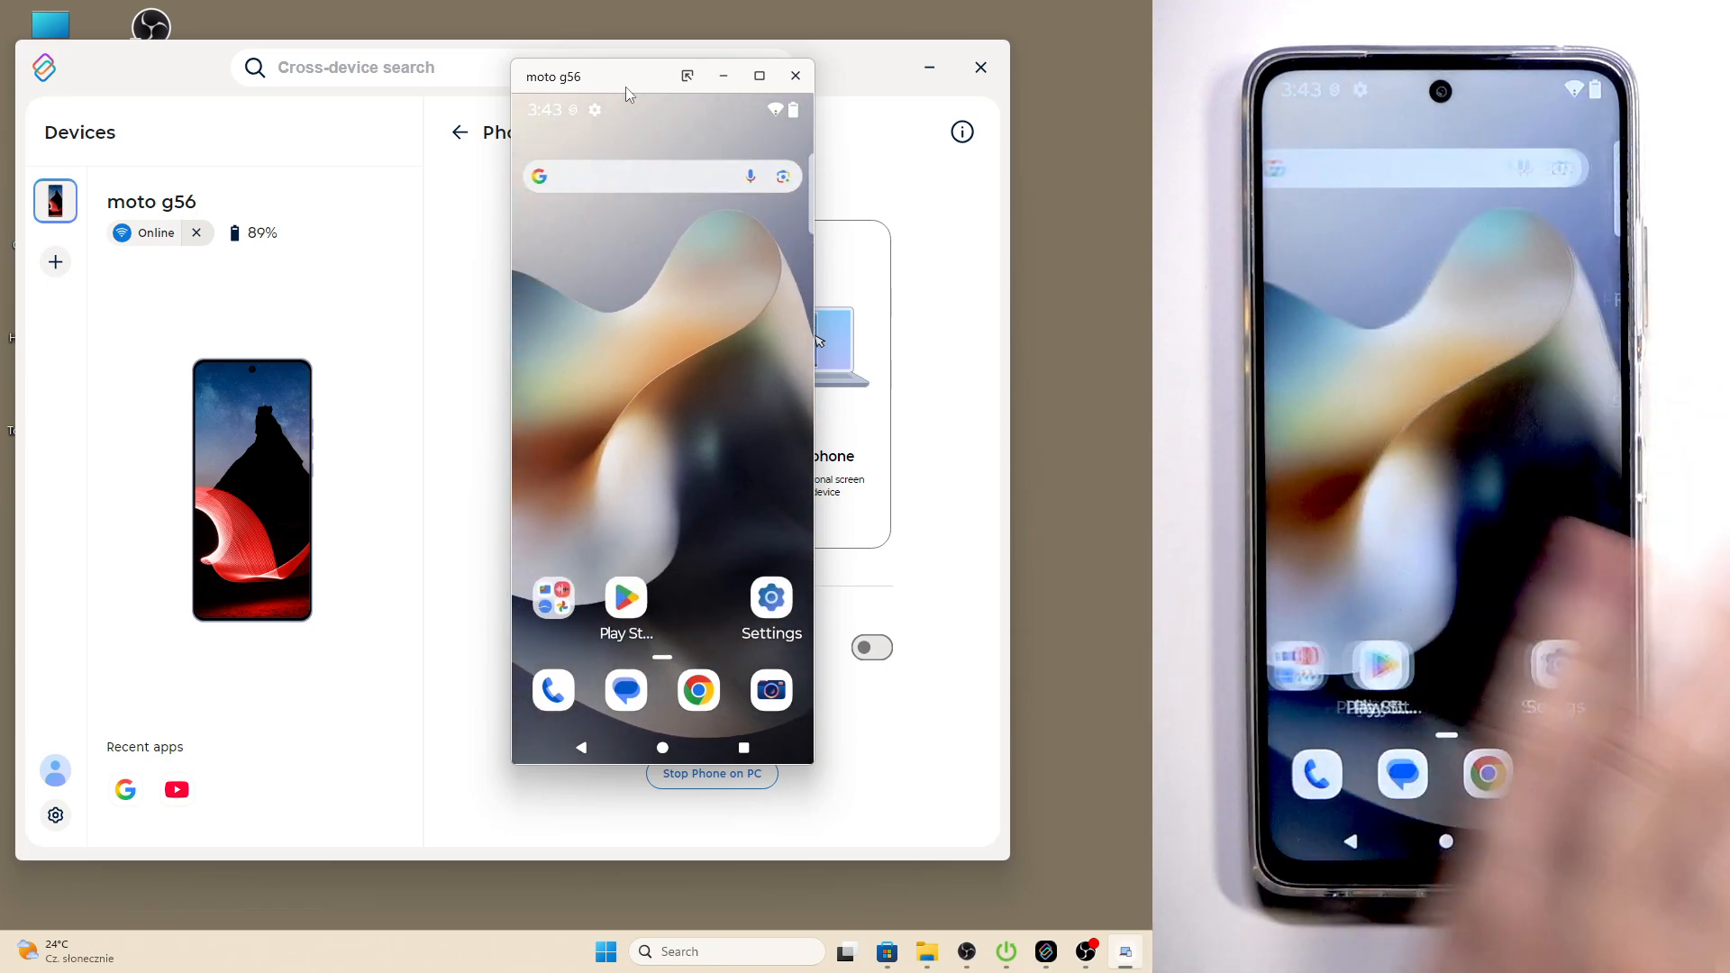
pyautogui.click(769, 598)
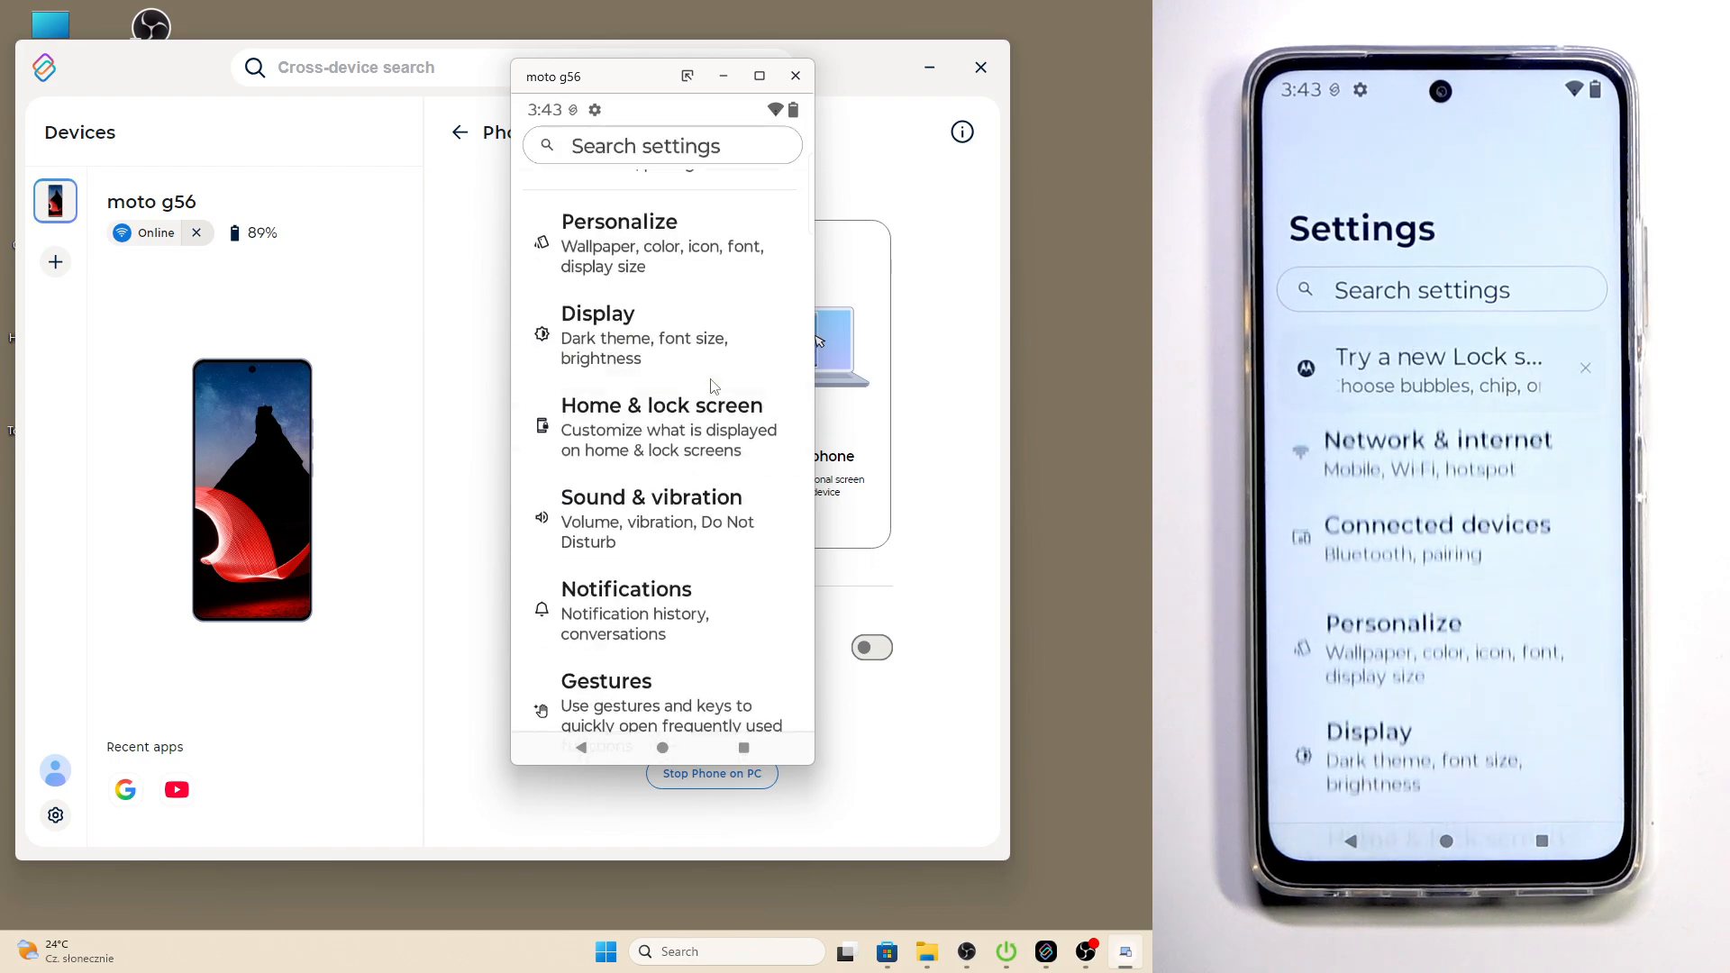
pyautogui.scroll(-3)
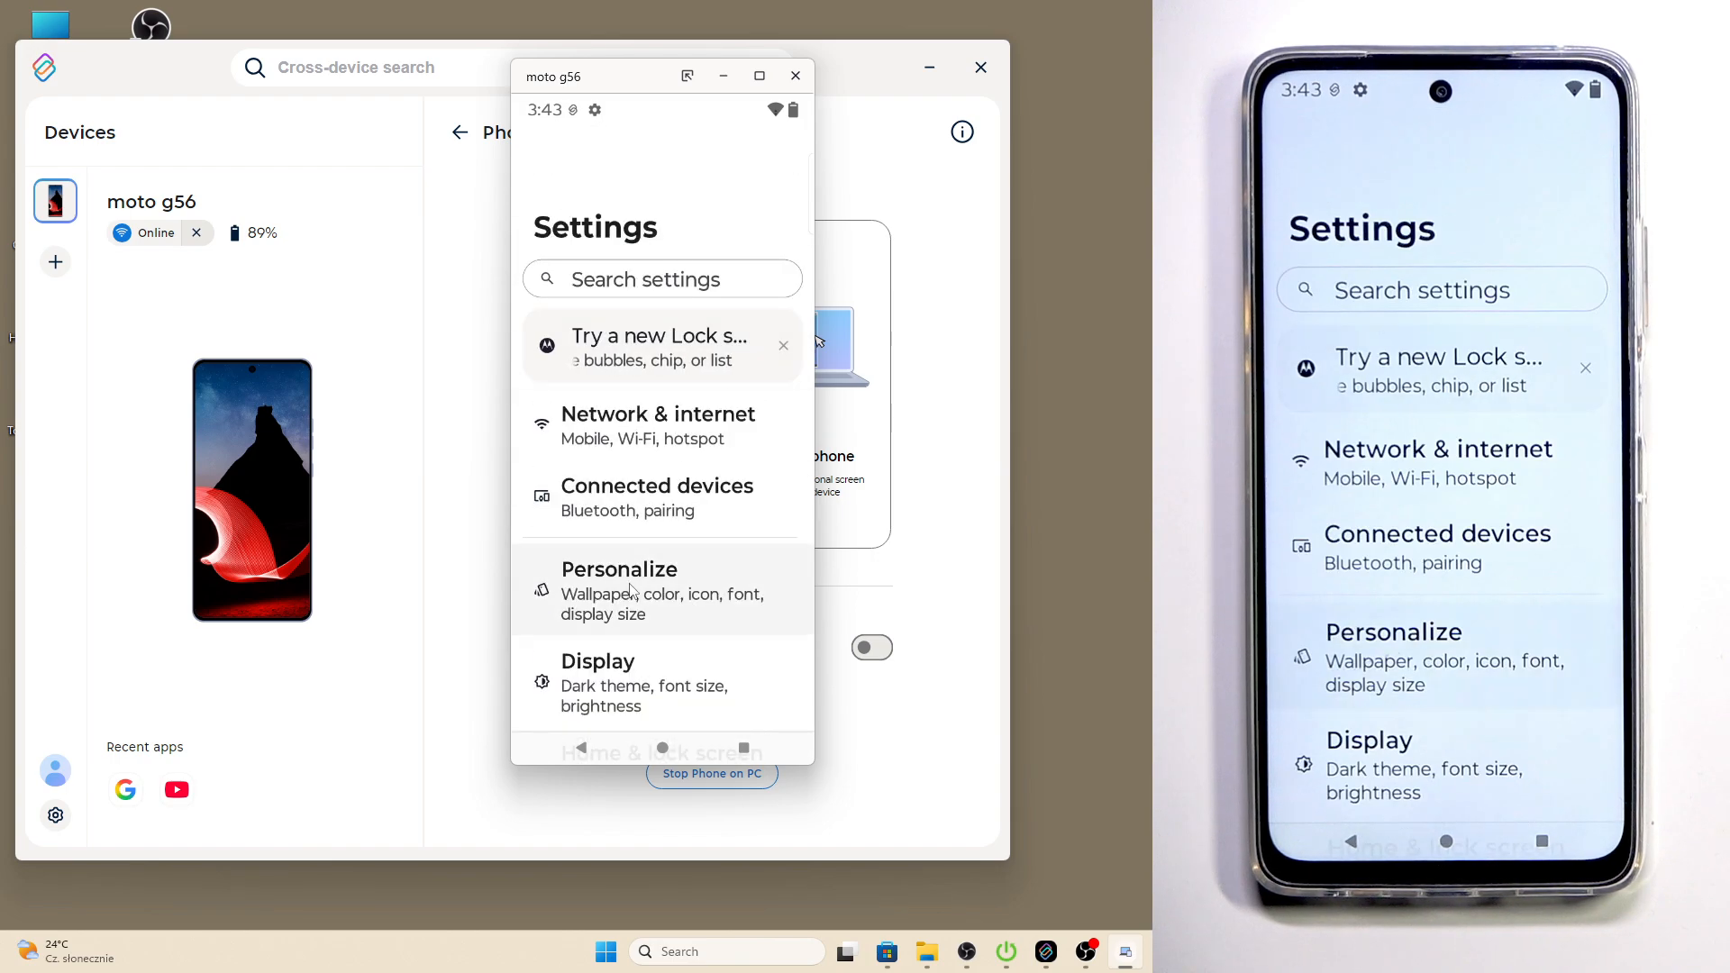
# Minimize and restore the mirror window, then return the phone to its home screen.
pyautogui.click(793, 76)
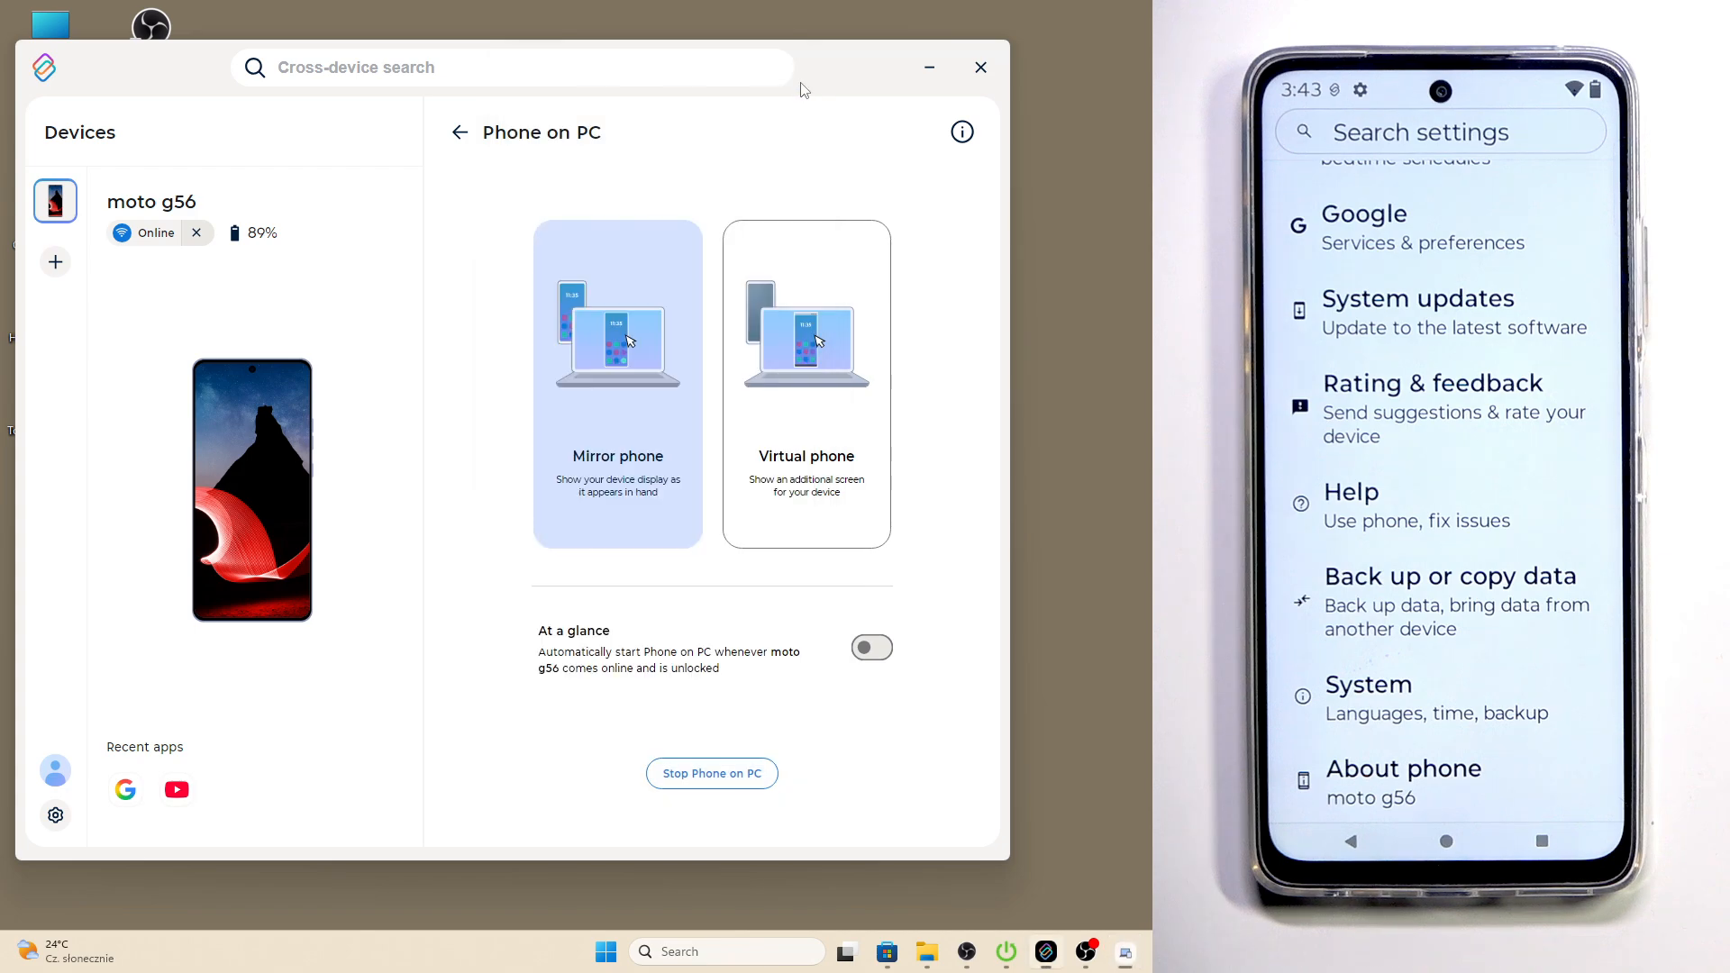
pyautogui.click(712, 773)
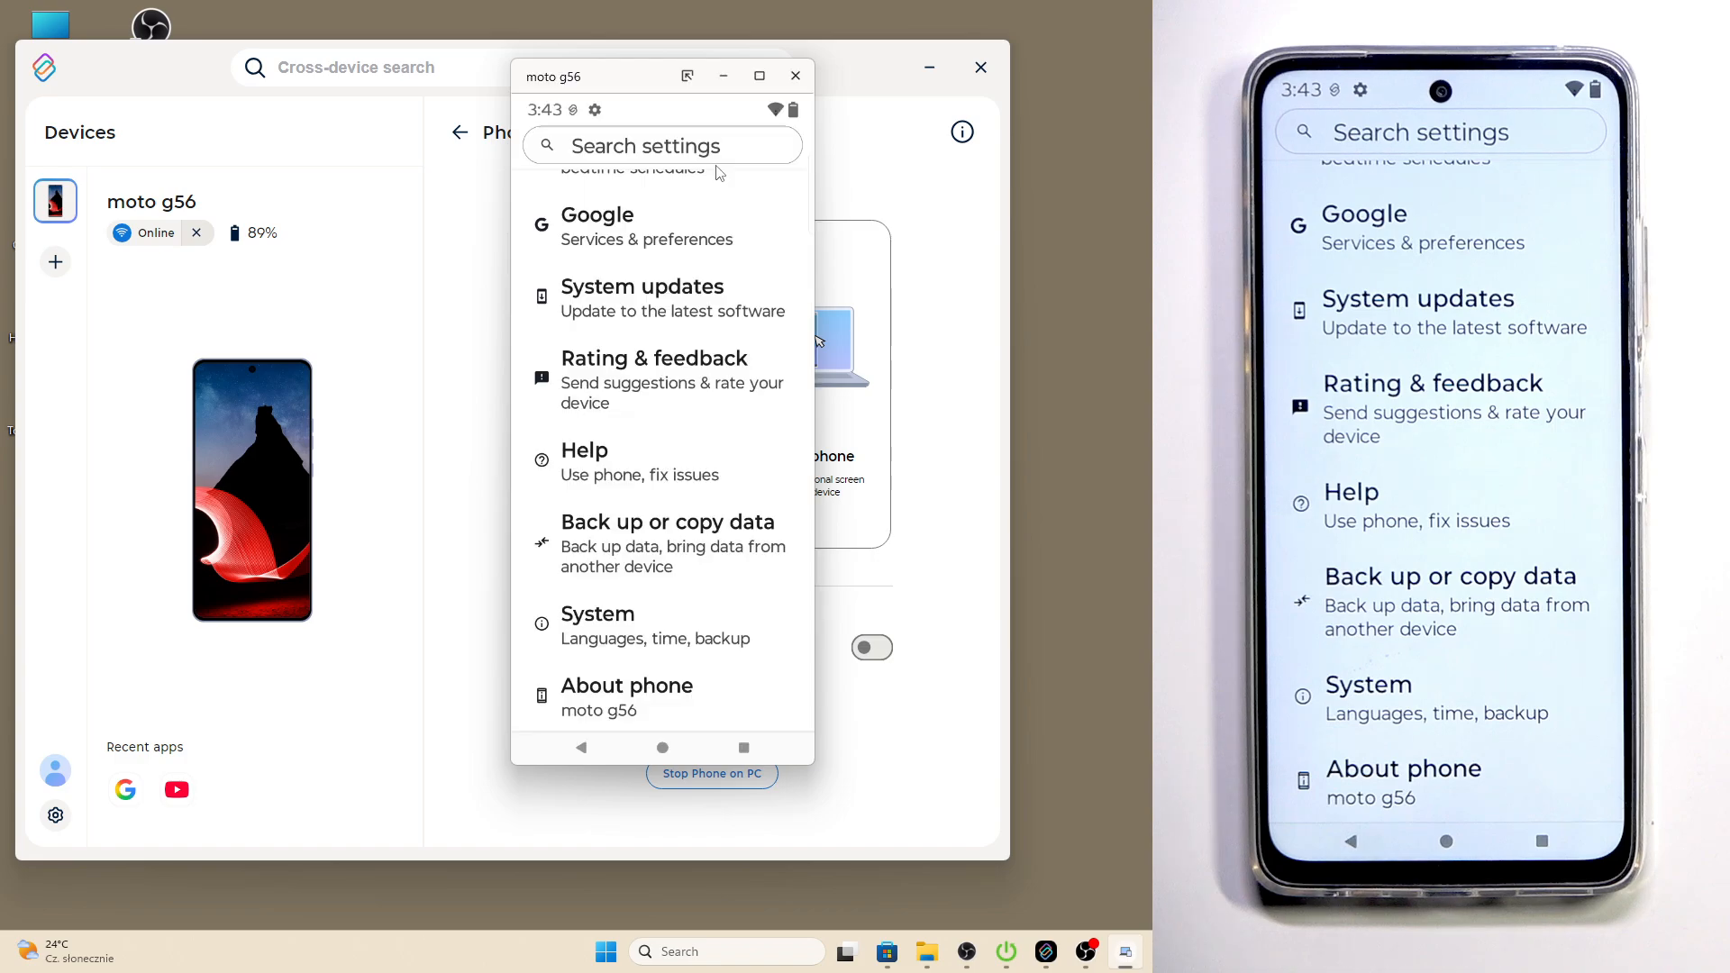
pyautogui.click(662, 746)
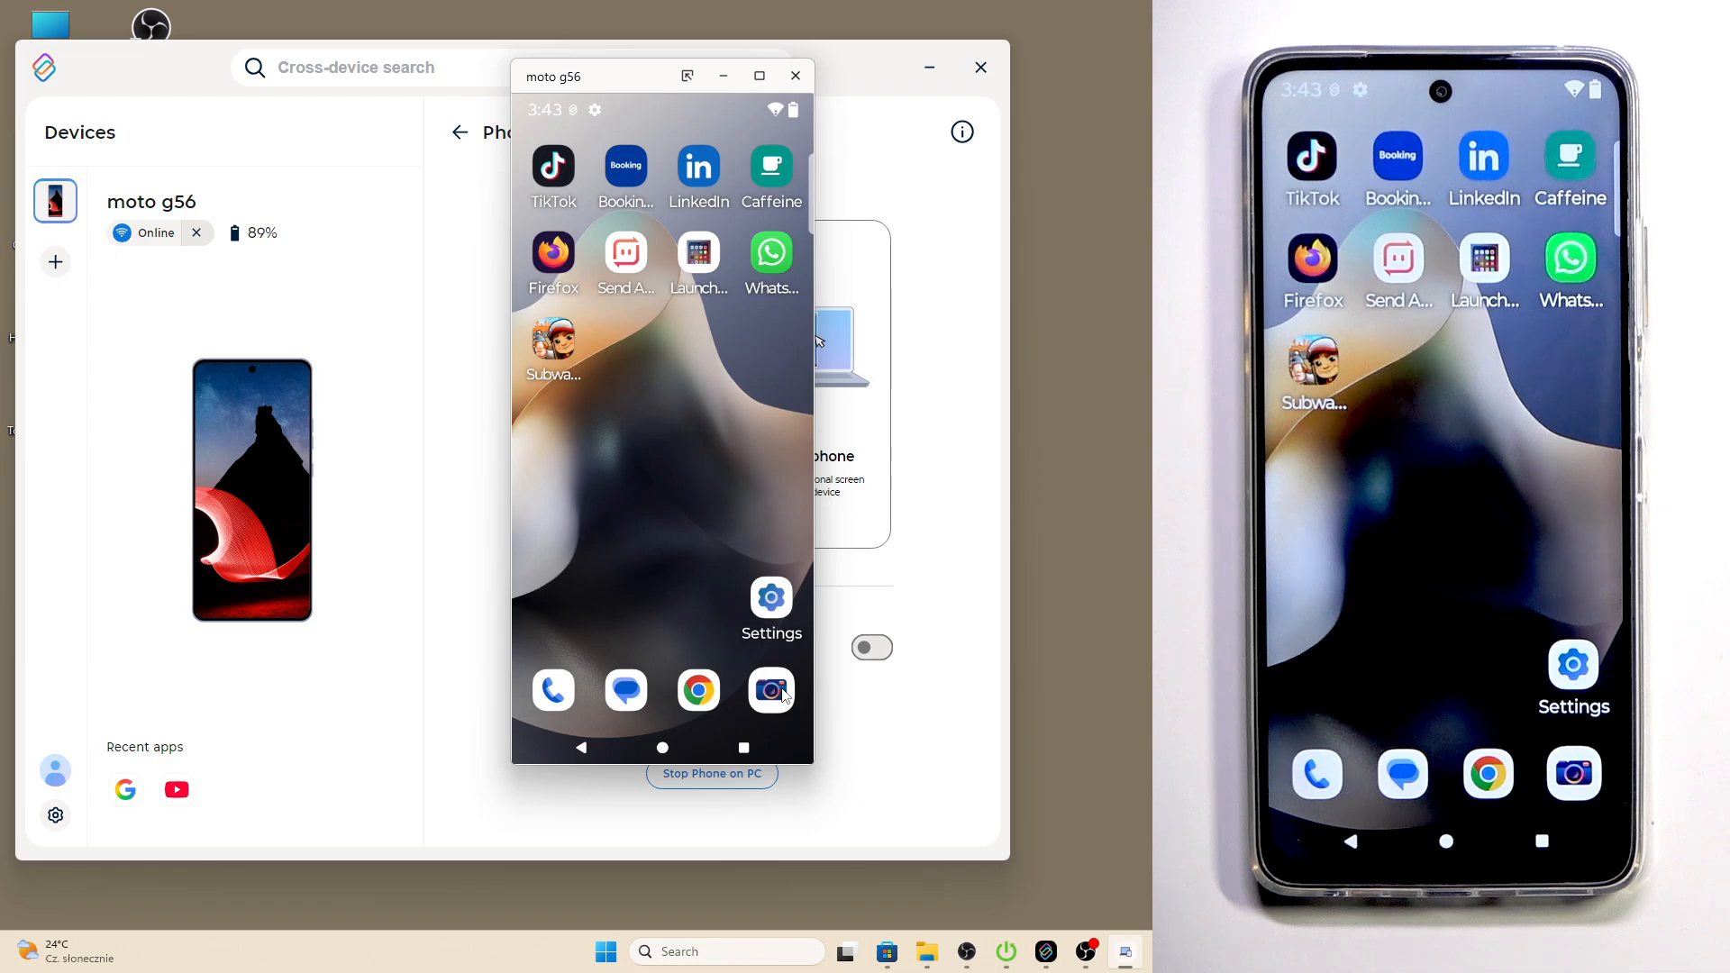
# Run the Camera, then launch Subway Surfers and dismiss its progress popup in the mirror.
pyautogui.click(769, 690)
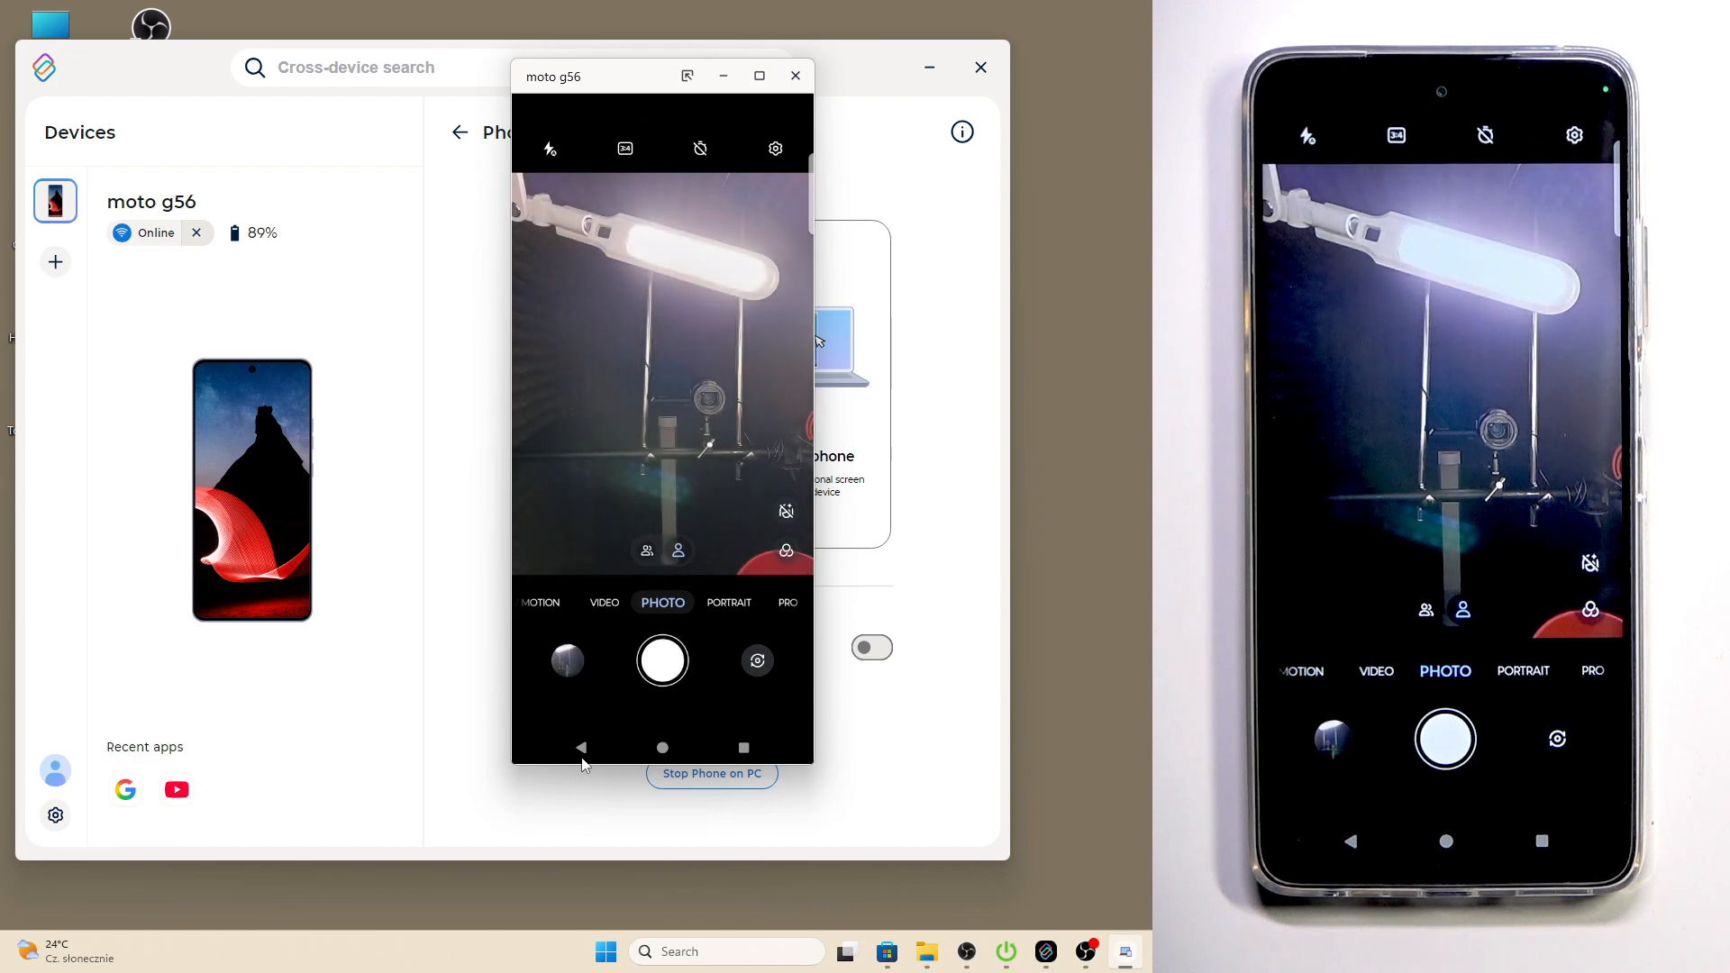
pyautogui.click(661, 748)
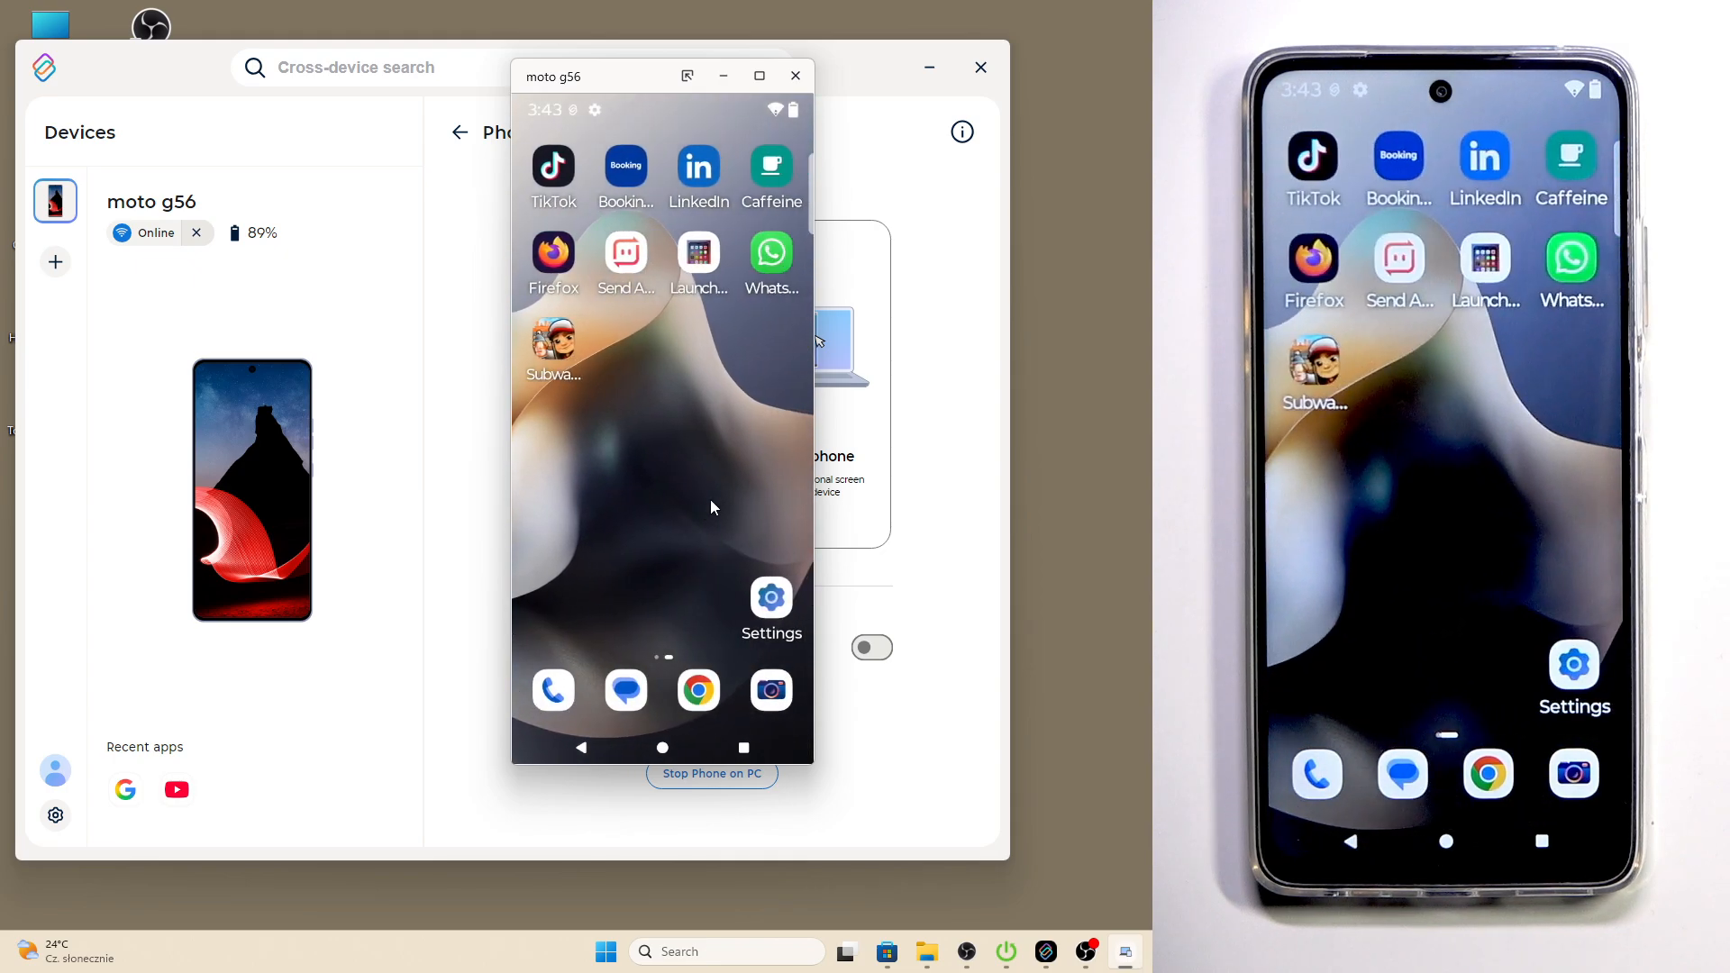
pyautogui.click(553, 351)
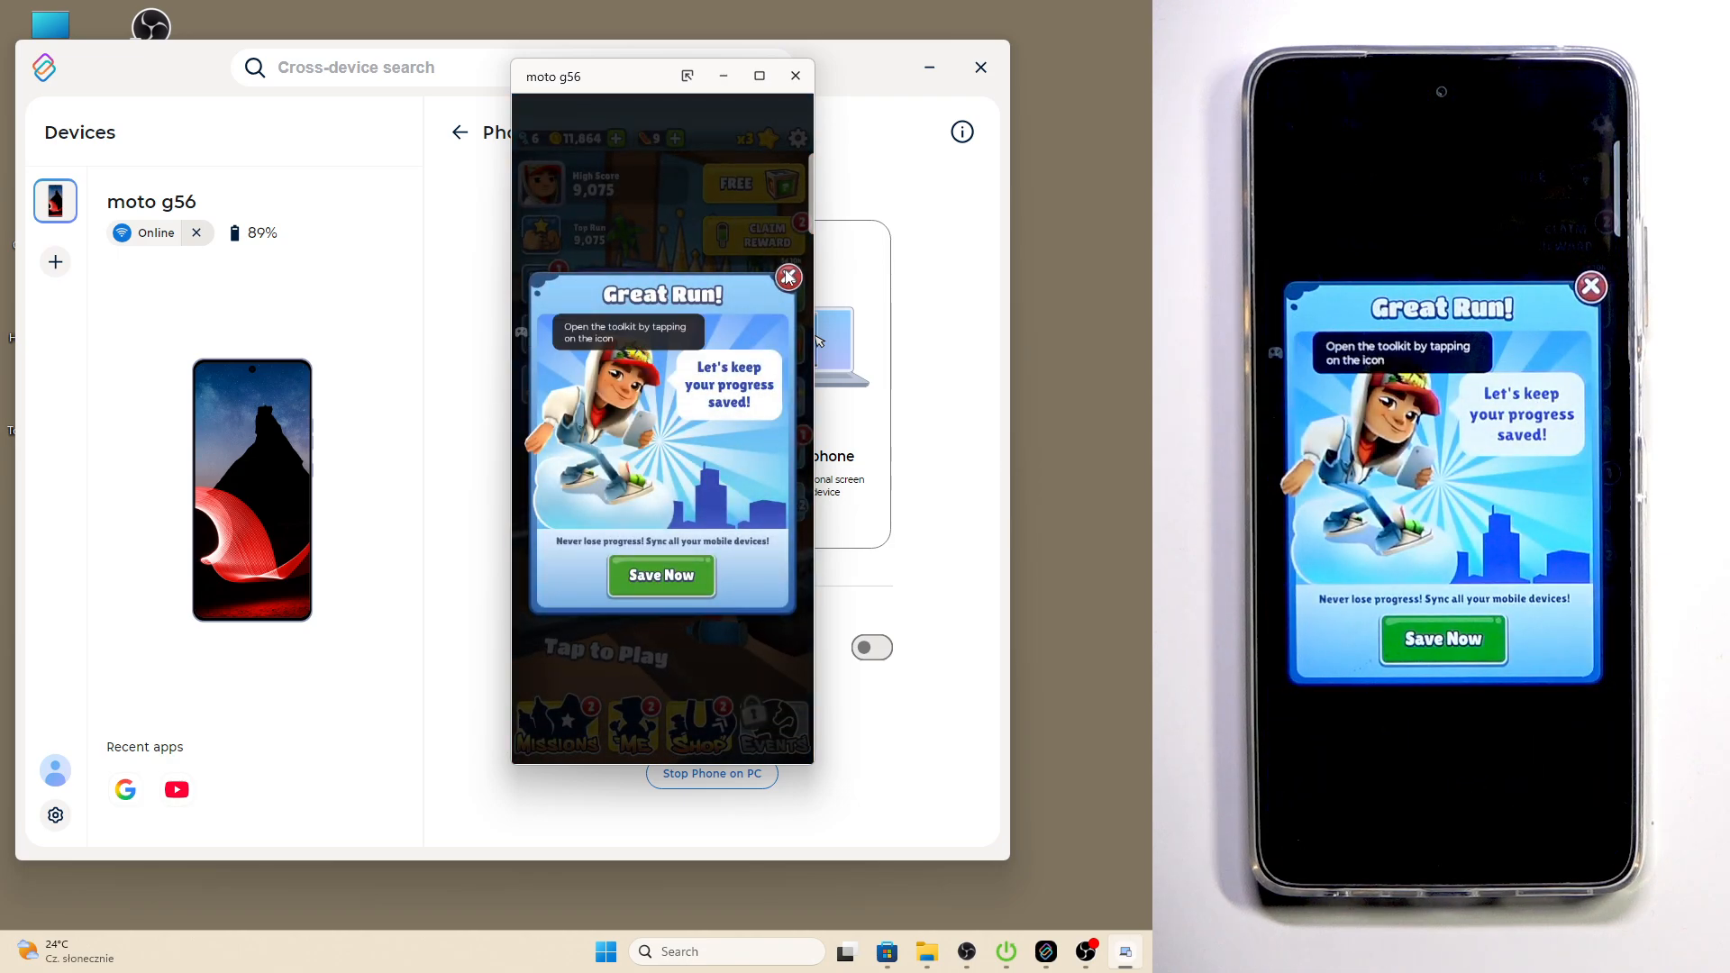
pyautogui.click(787, 278)
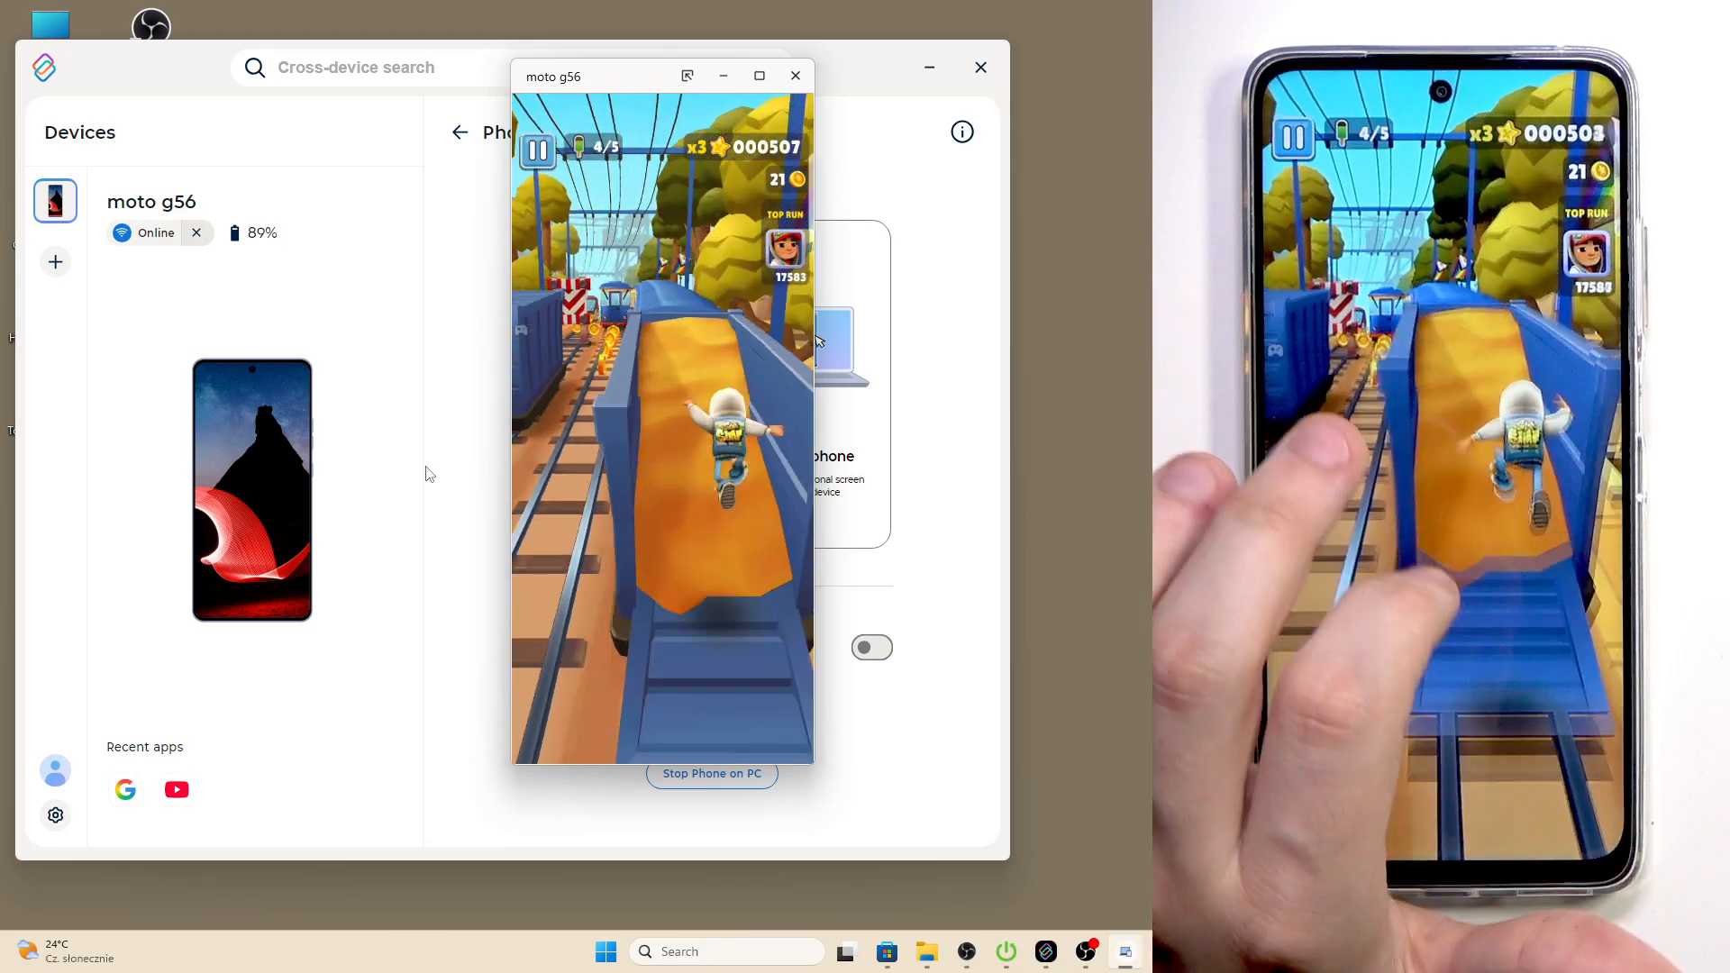
# Stop mirroring the phone on the PC.
pyautogui.click(794, 76)
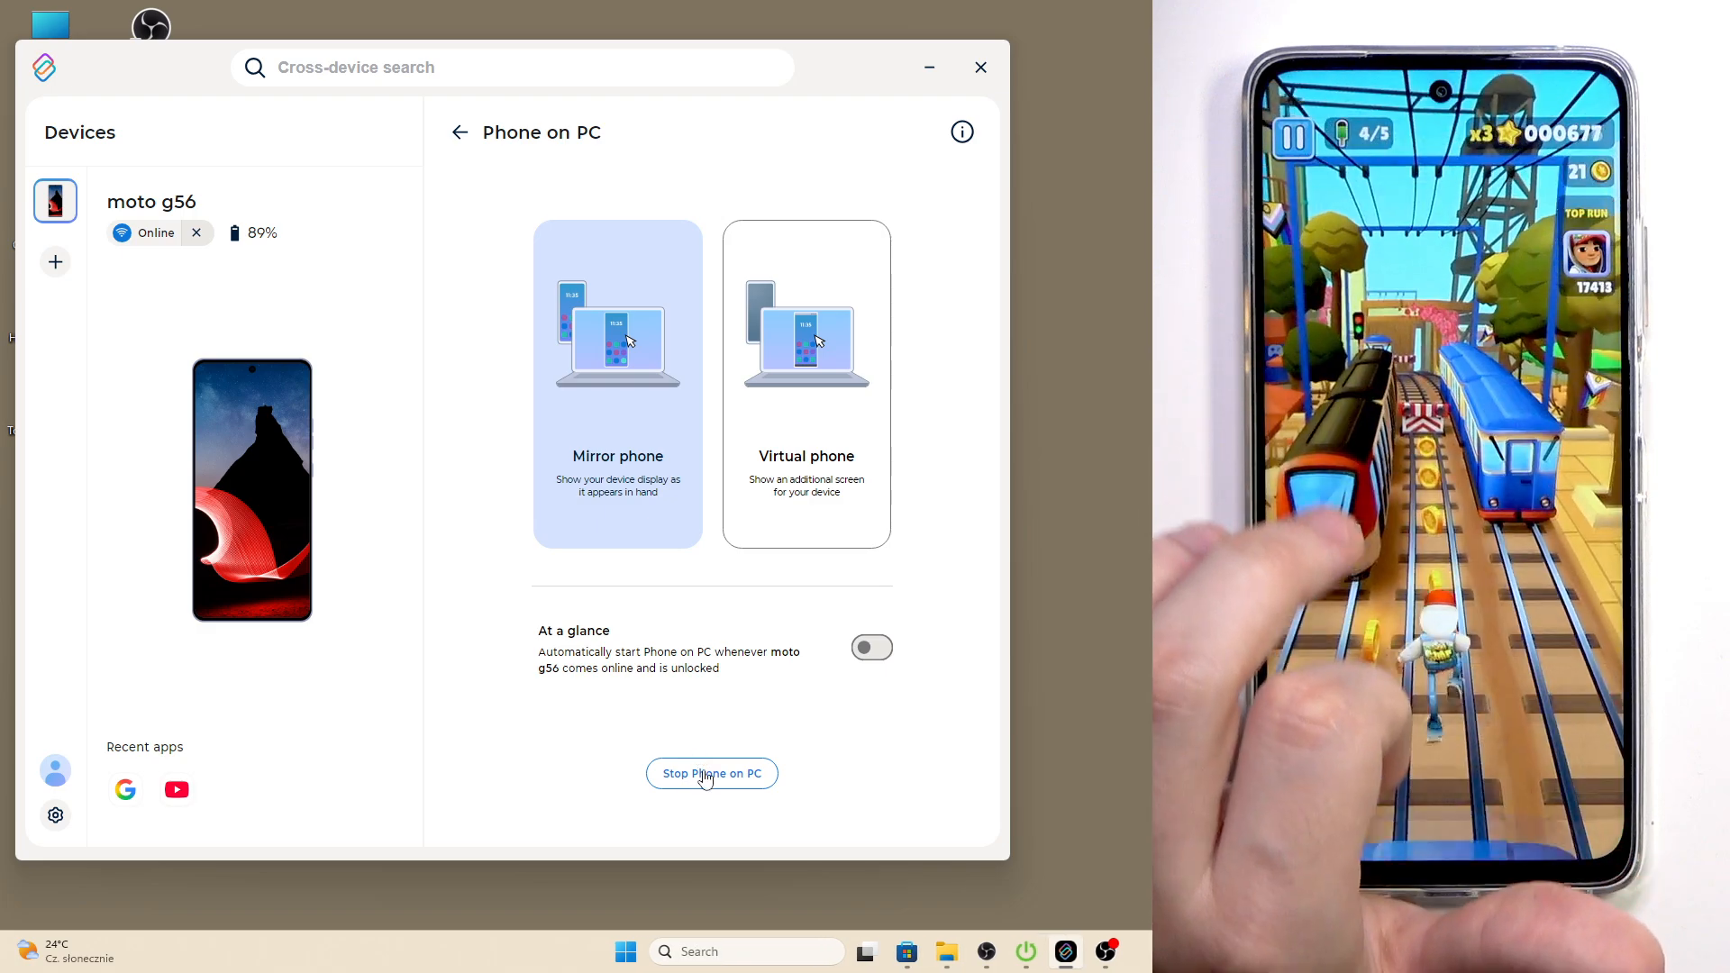
# Cancel the restarted mirror and start the moto g56 as a virtual phone window instead.
pyautogui.click(712, 773)
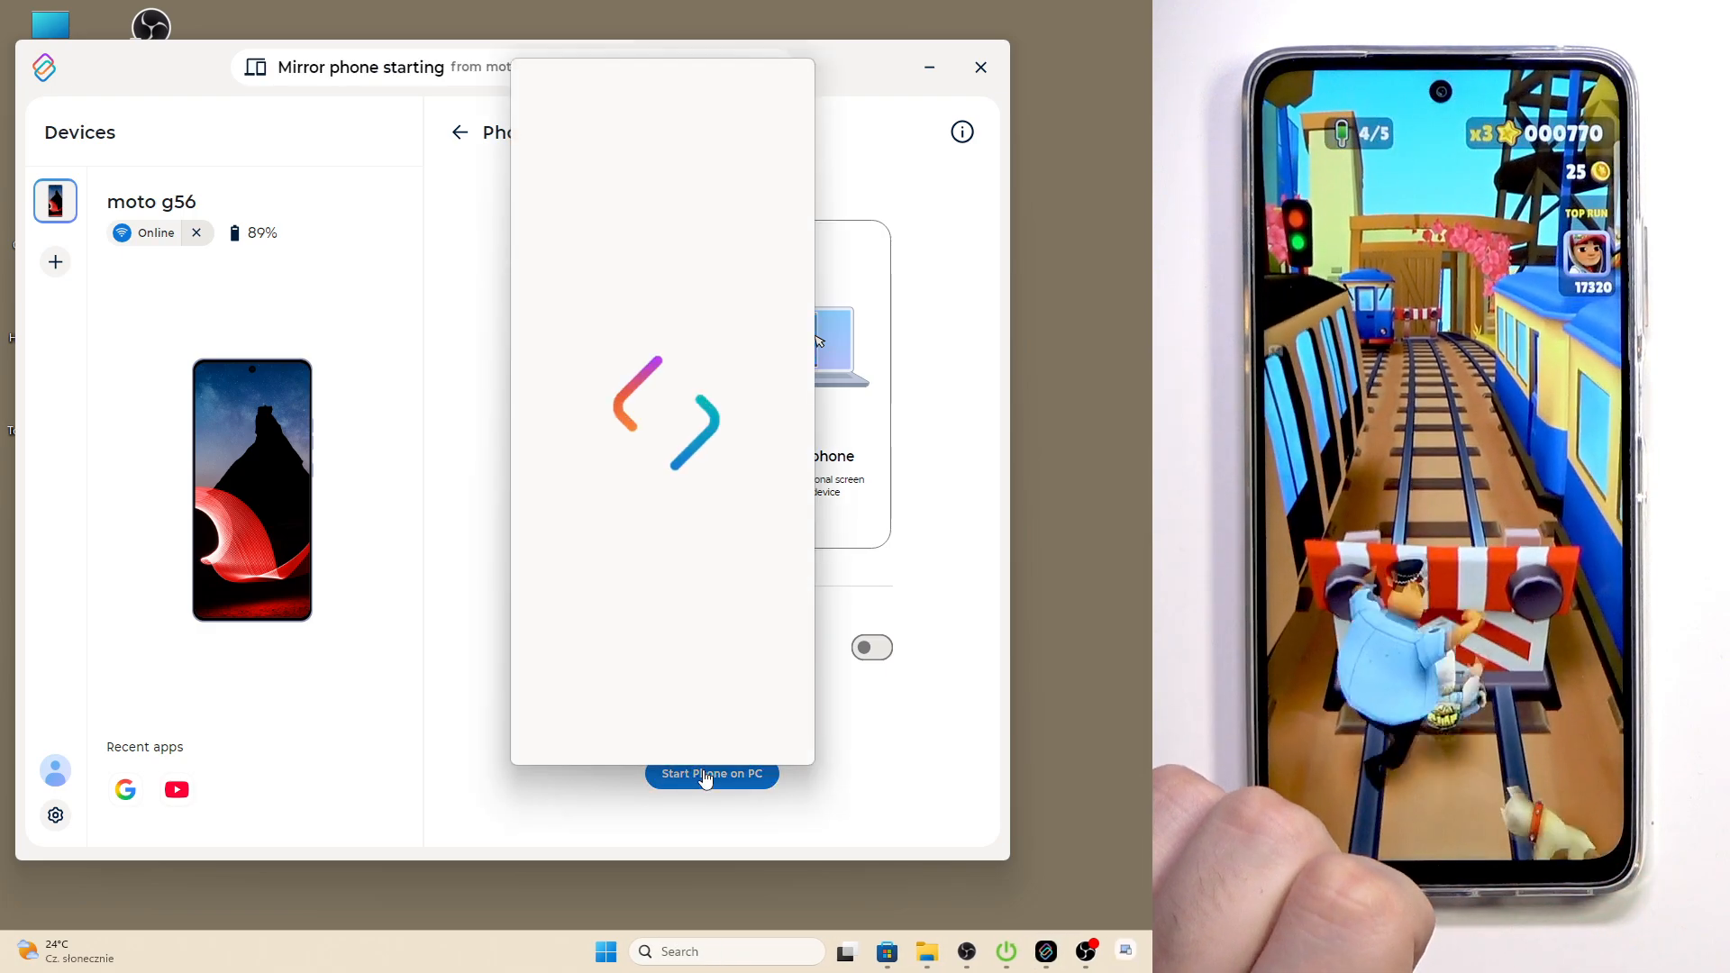
pyautogui.click(712, 773)
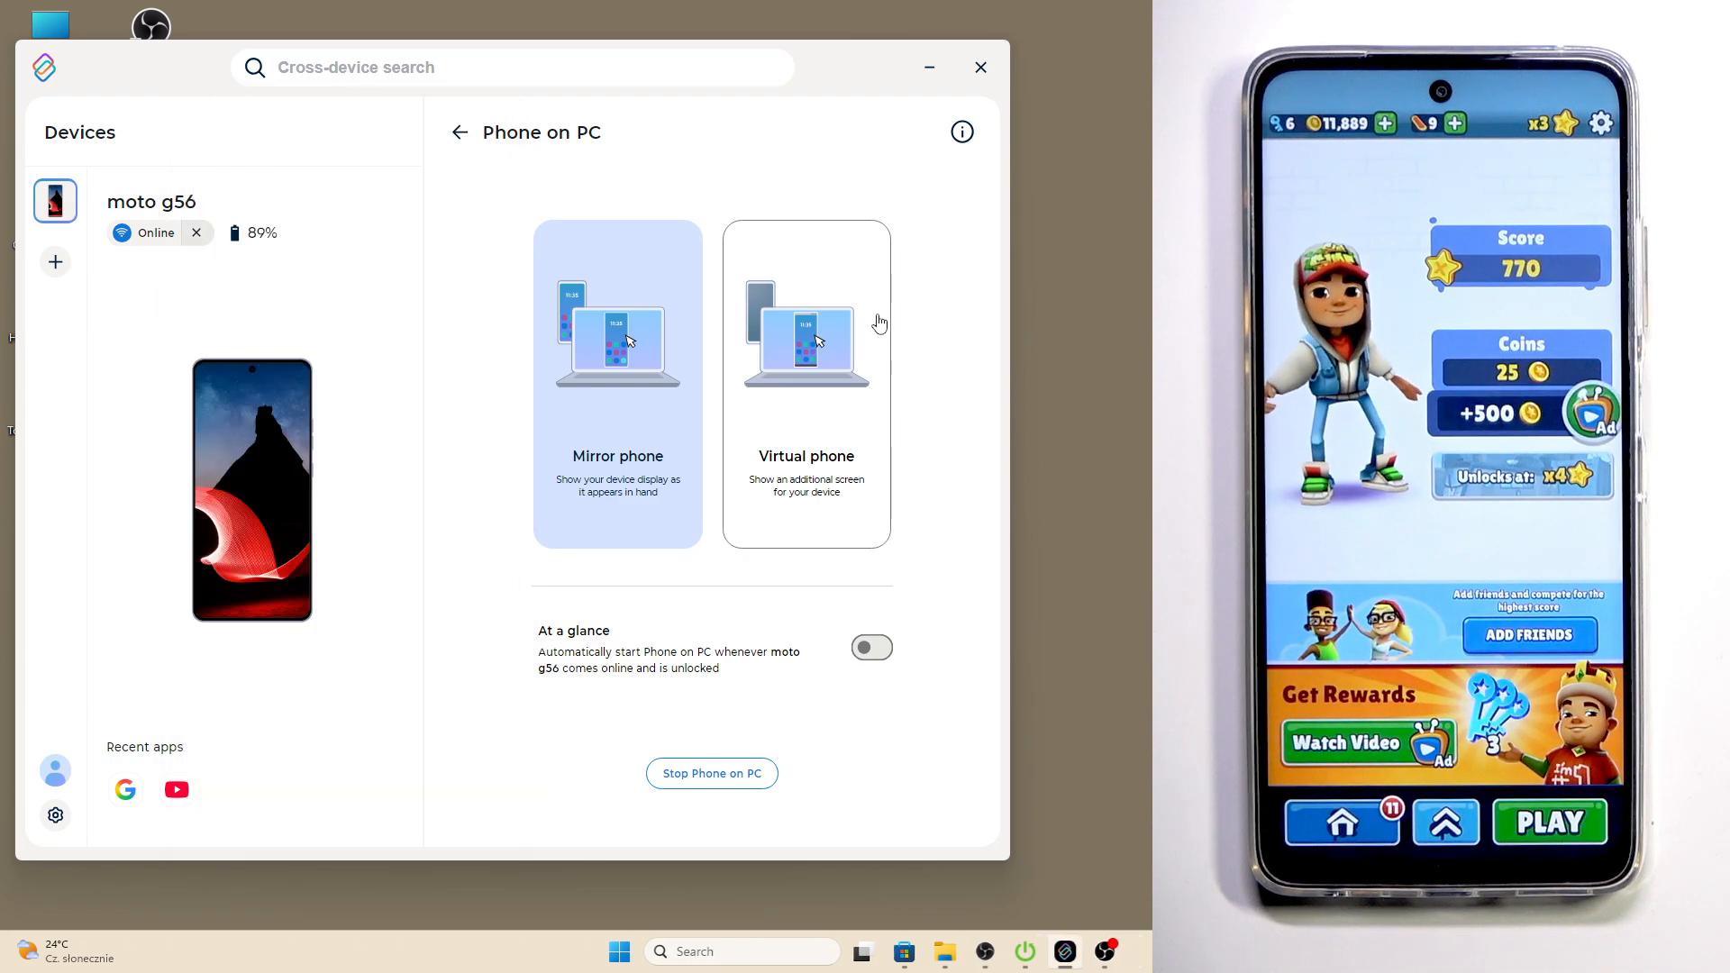
pyautogui.click(806, 380)
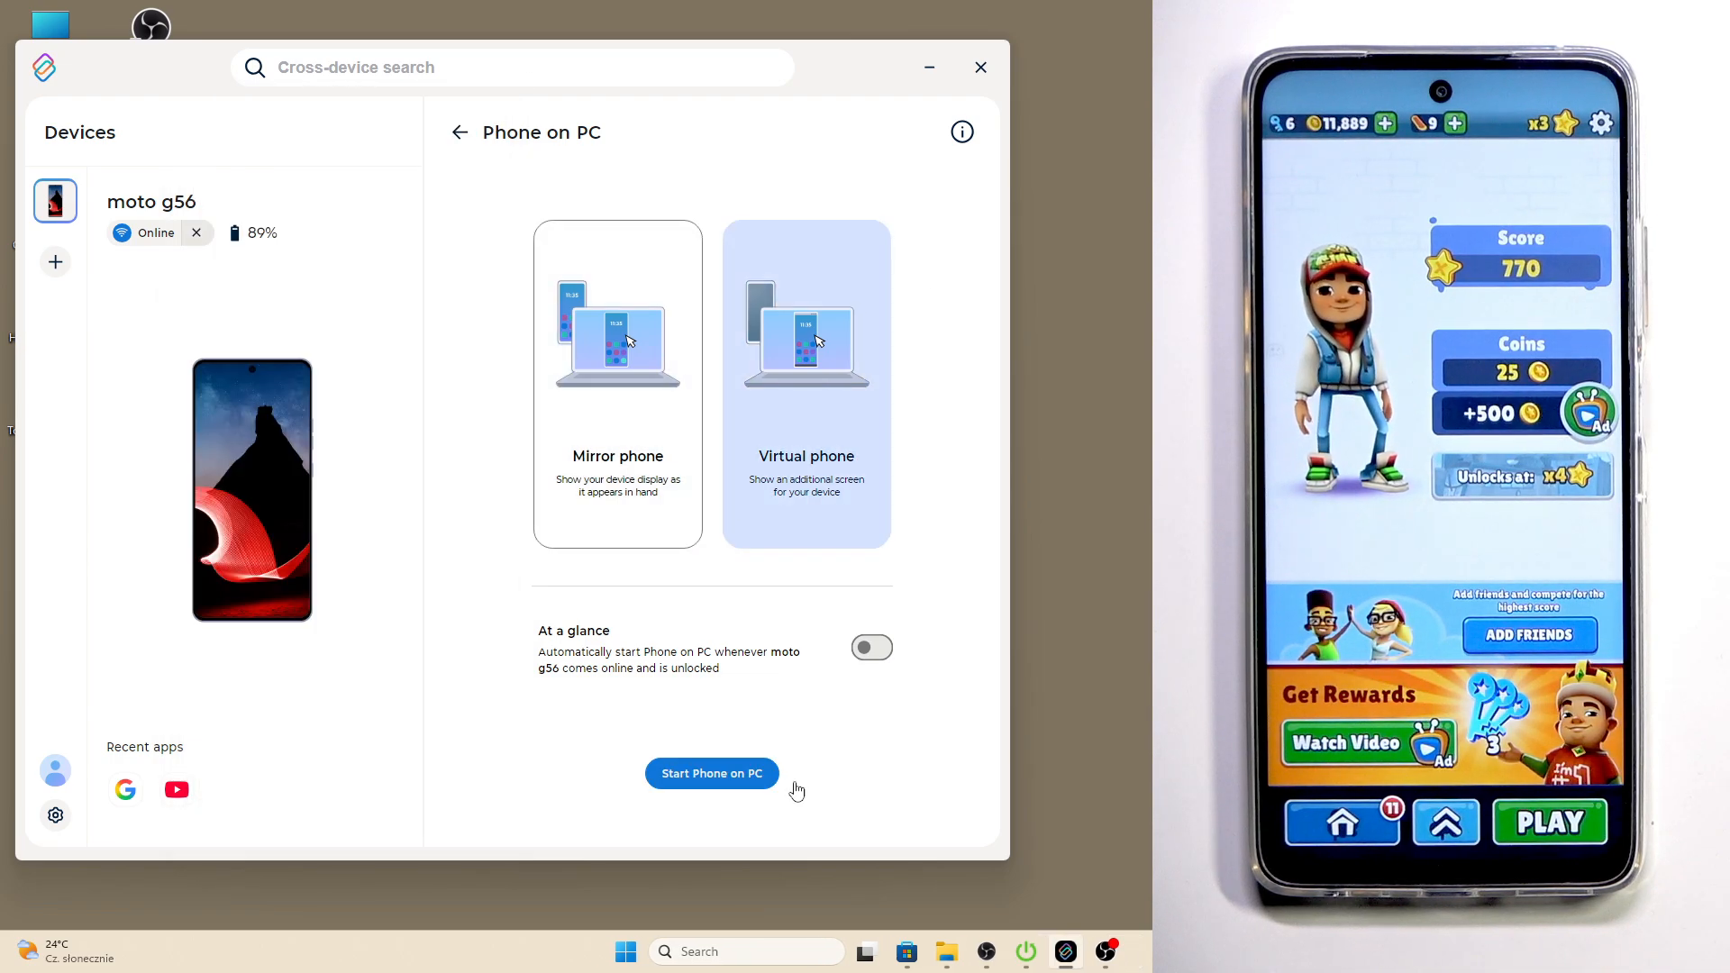
pyautogui.click(710, 773)
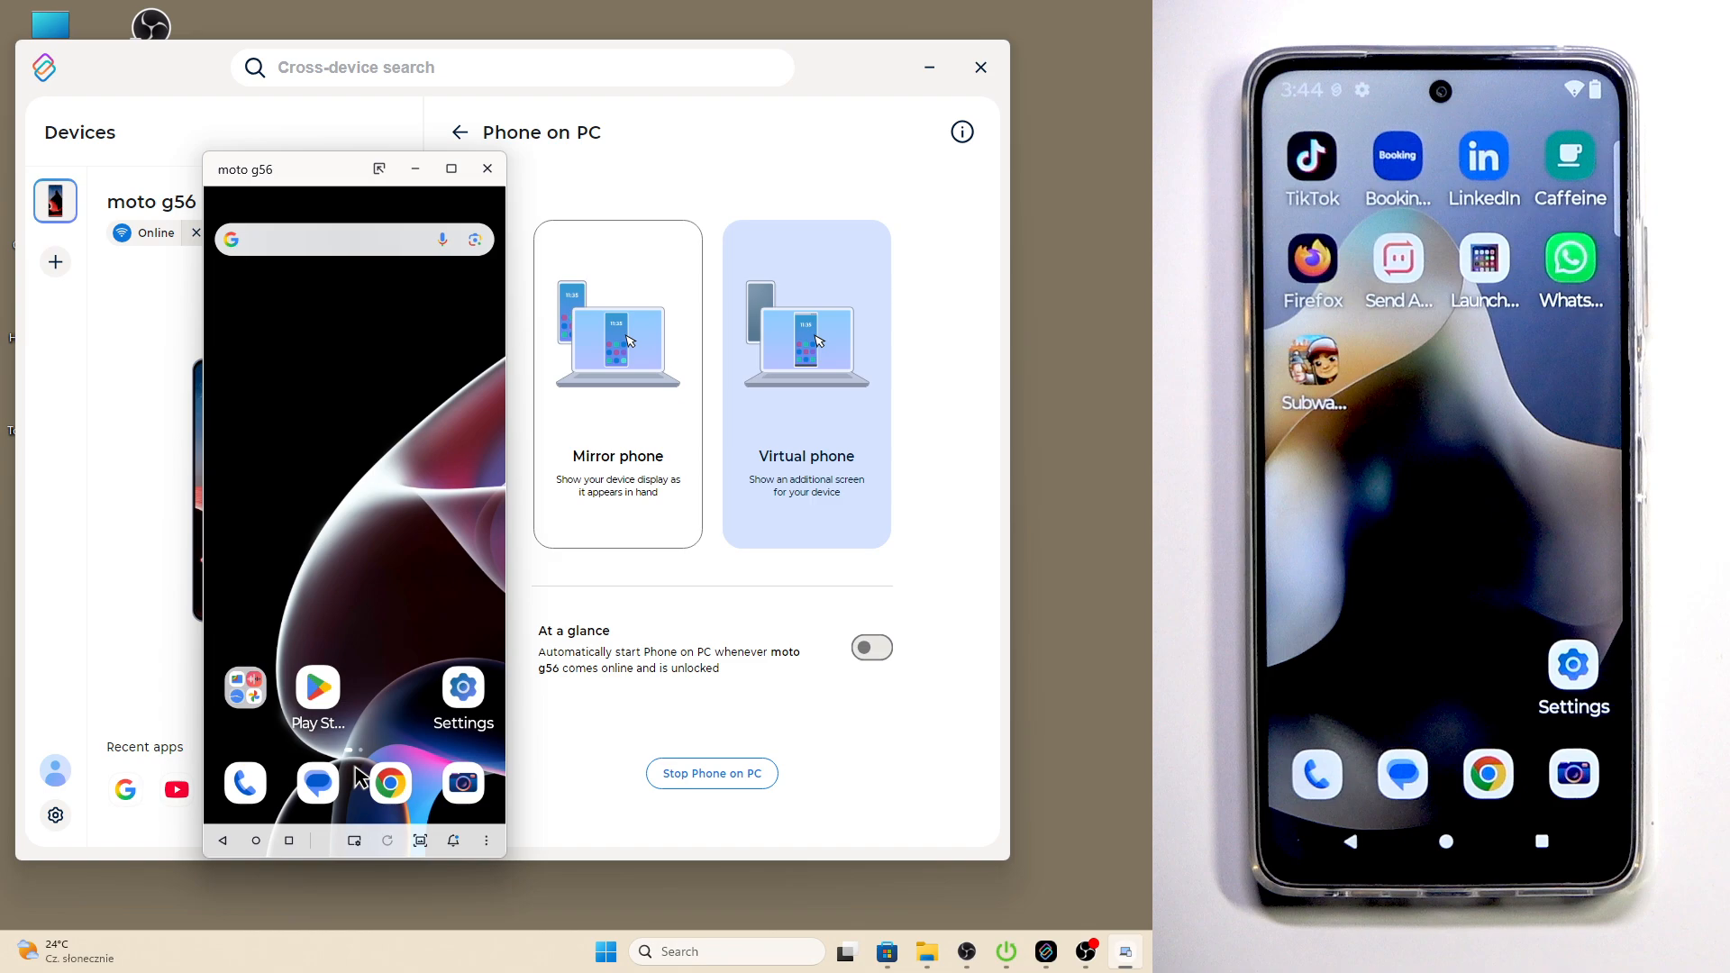
# Launch Chrome on the virtual phone and type random search text from the PC keyboard.
pyautogui.click(389, 784)
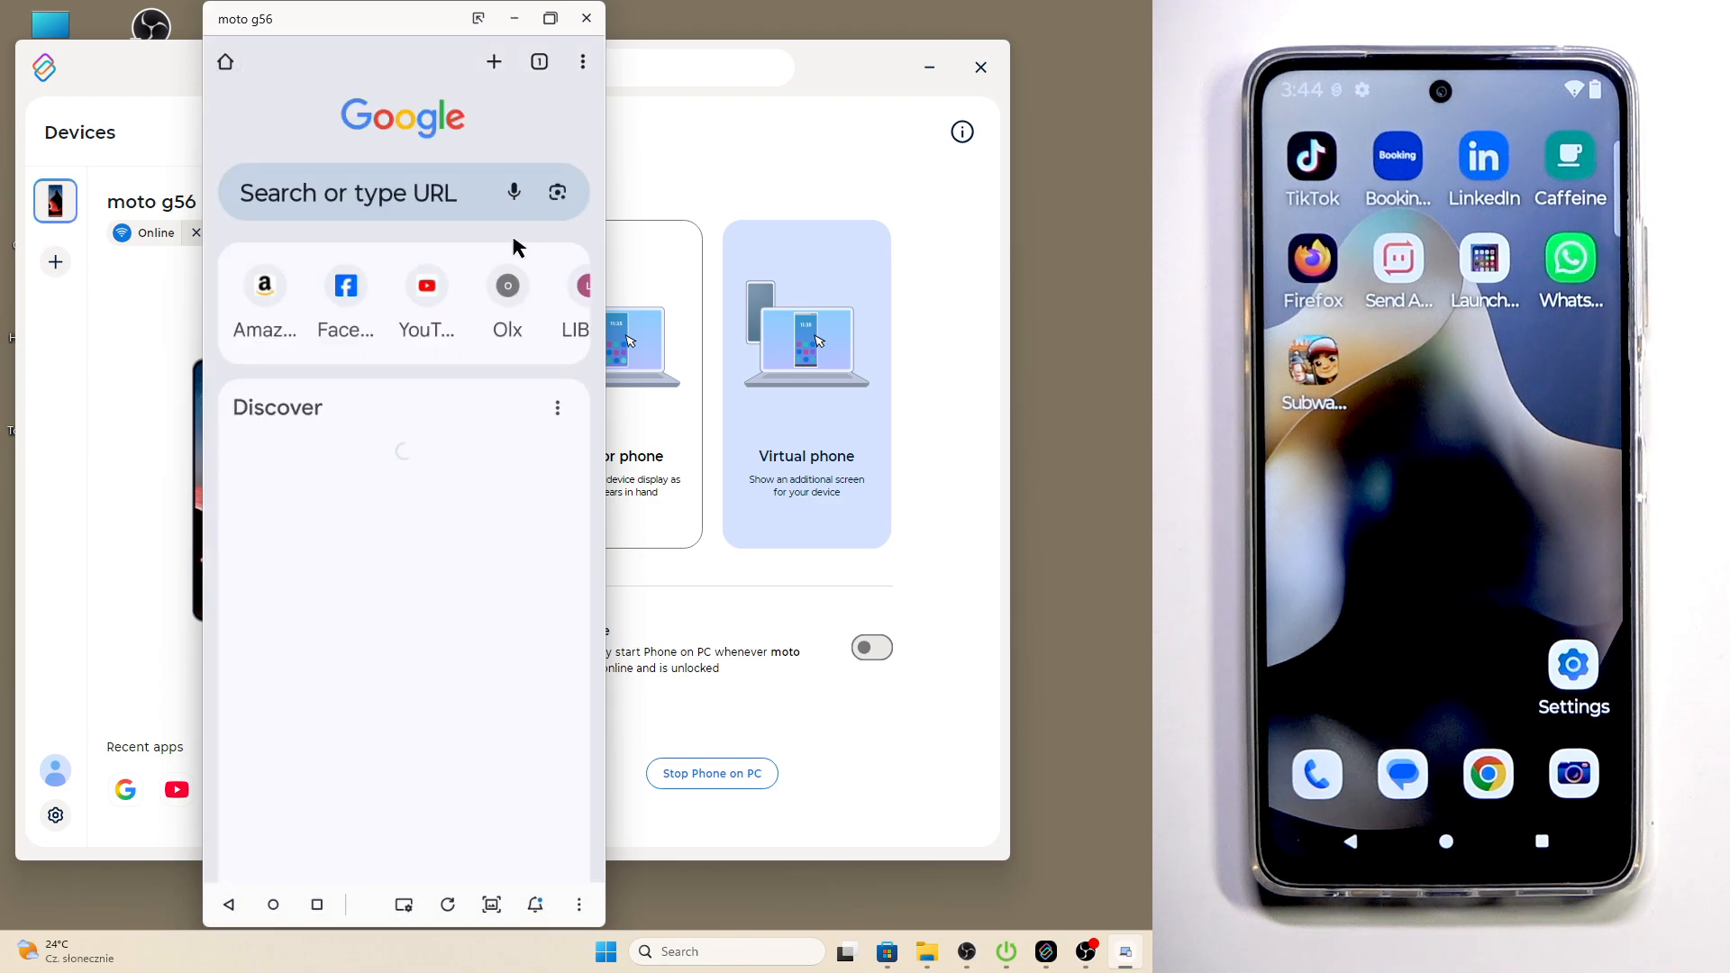
pyautogui.write('uhighgj')
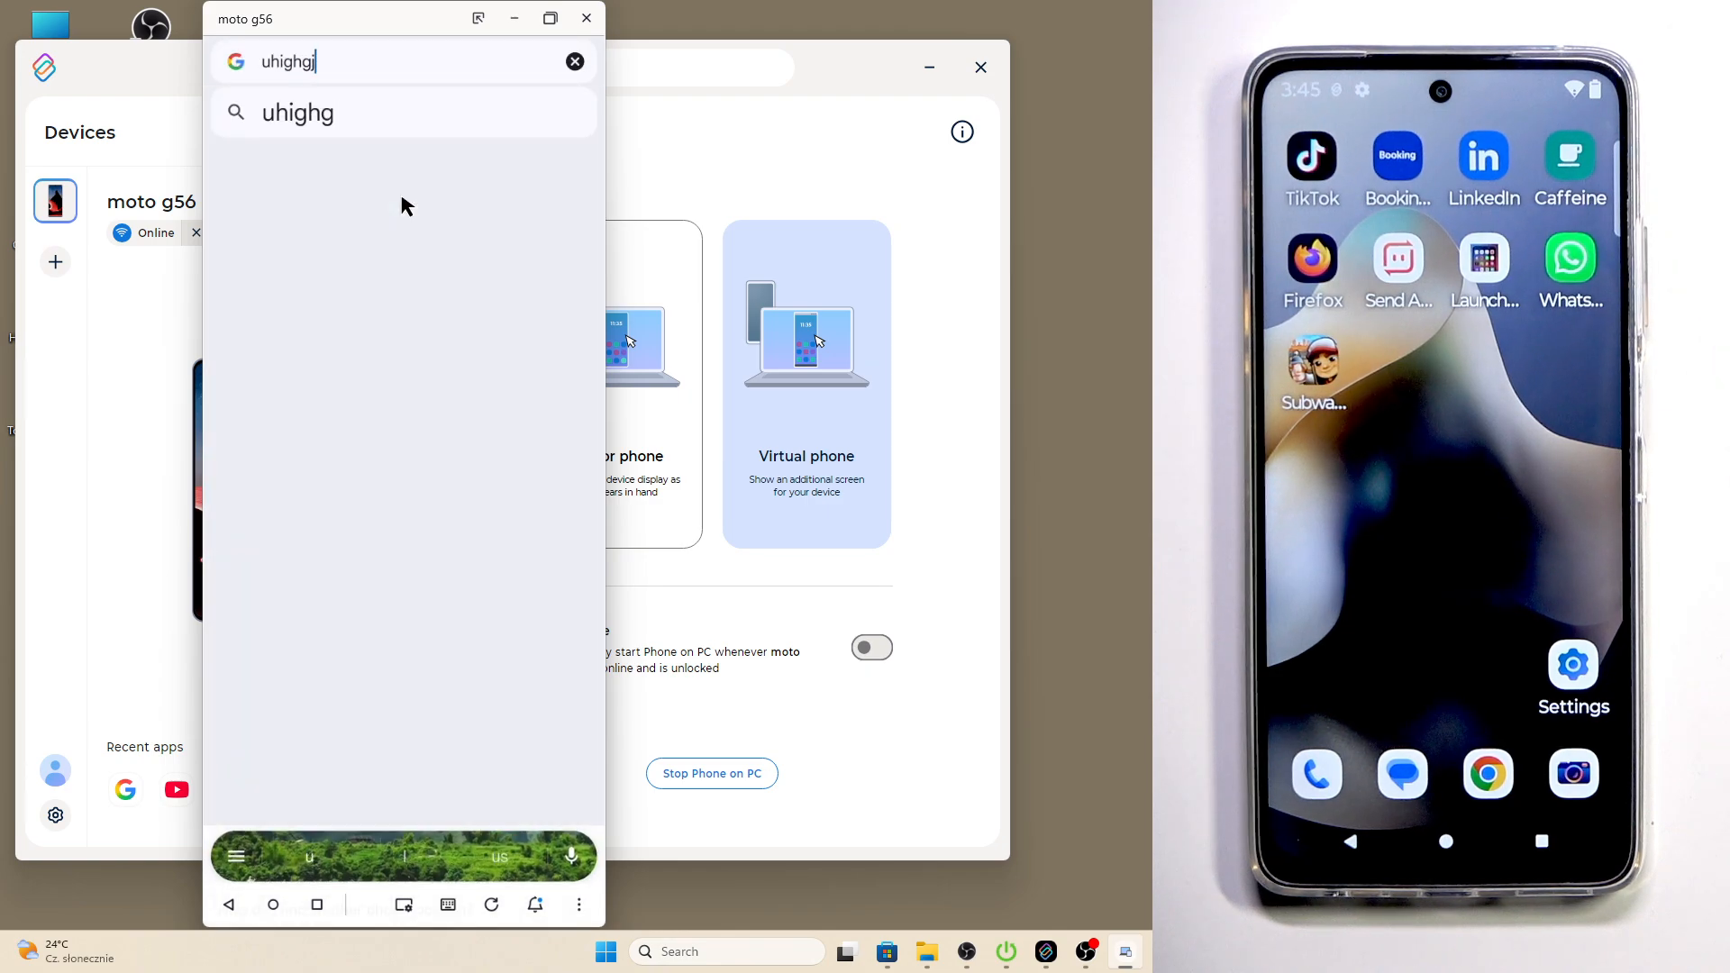
pyautogui.write('hghgjhguiibbuubu')
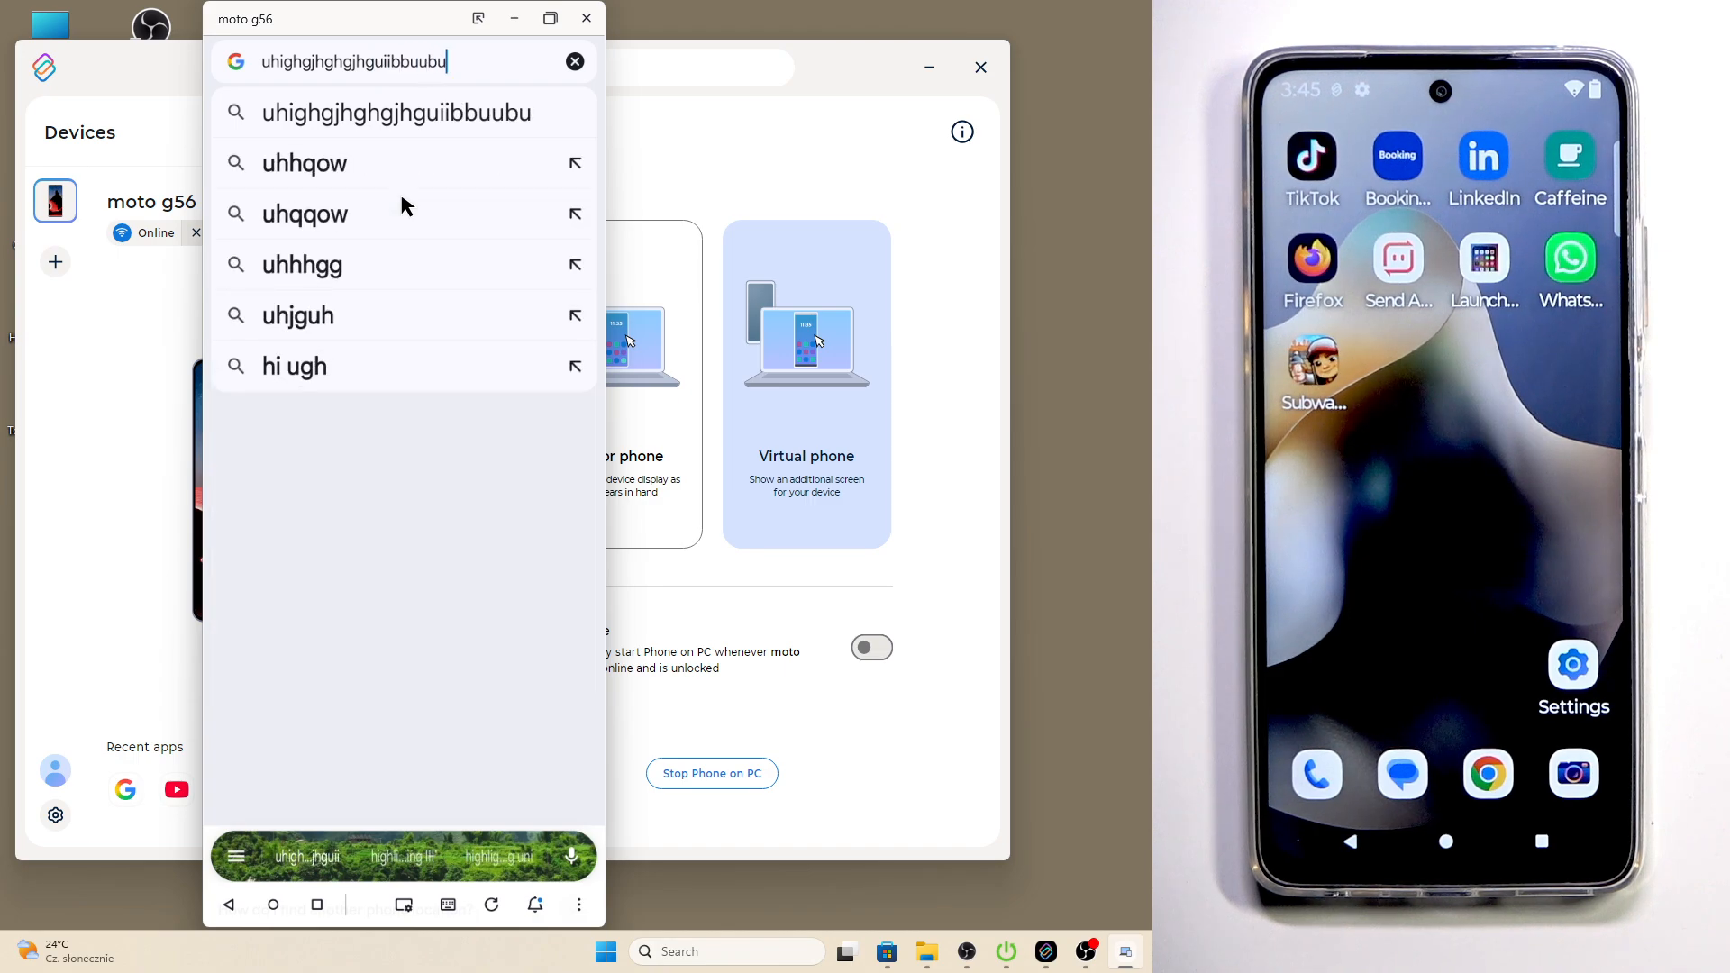
pyautogui.press('backspace')
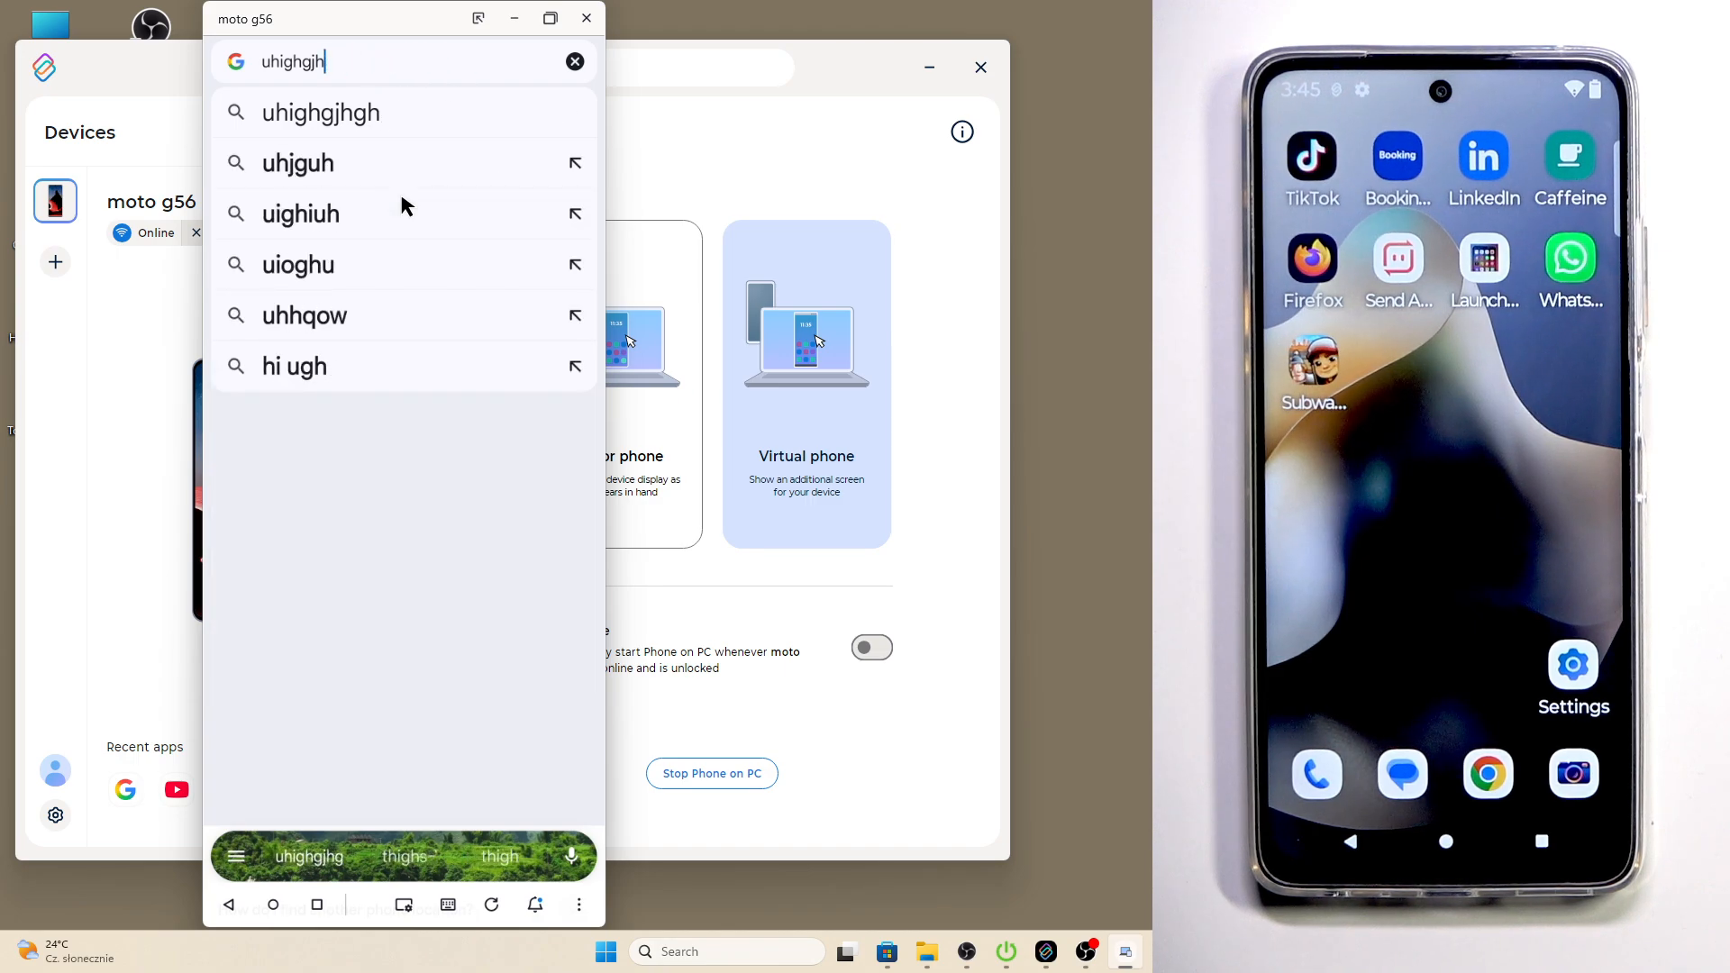
pyautogui.write('kiojiojio')
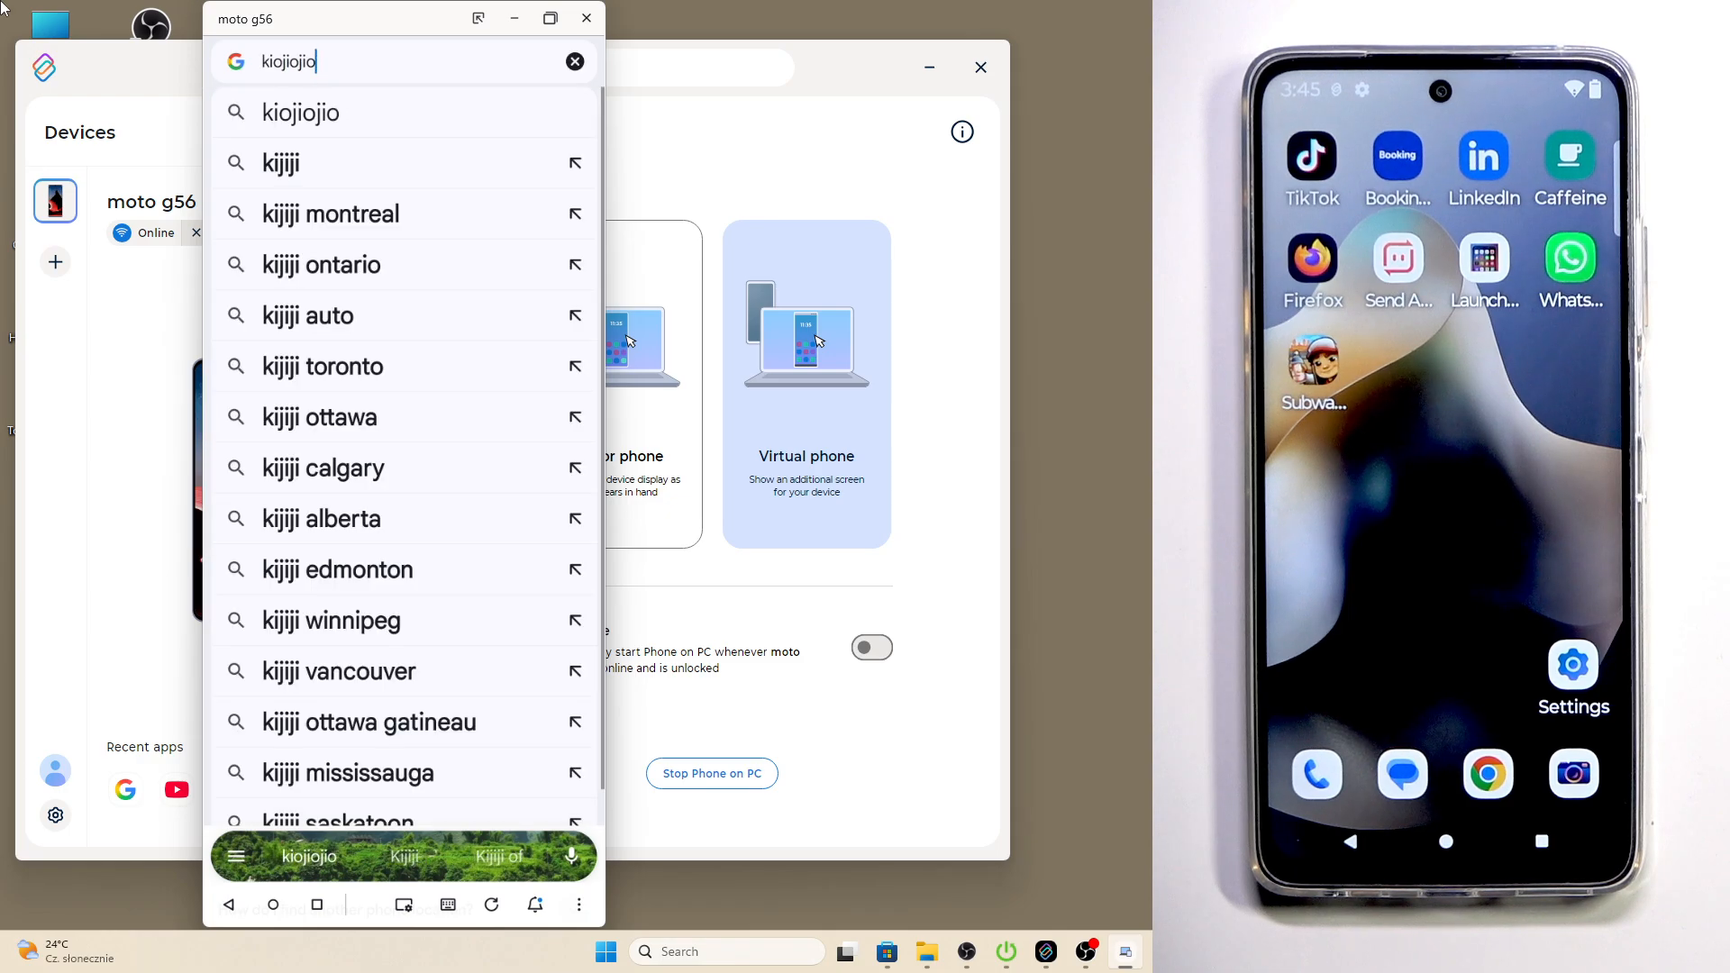